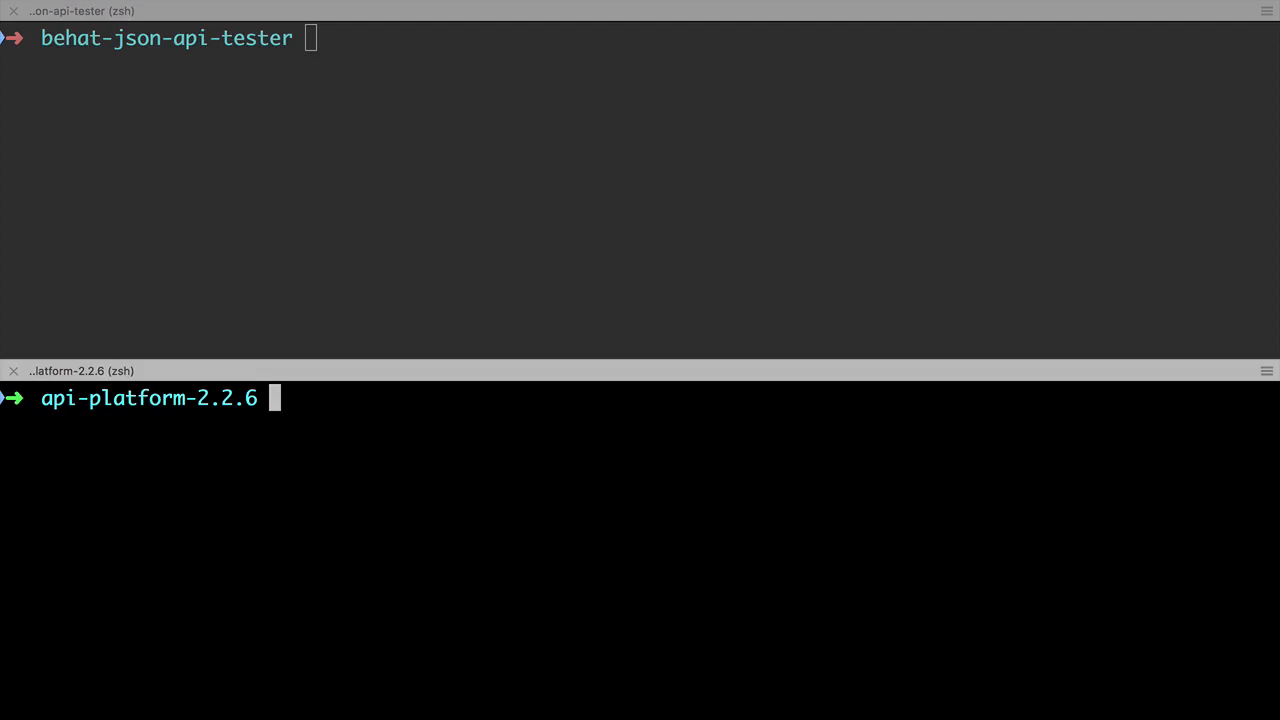
Run docker-compose exec php php bin/console debug:router to list the API routes.
type("docker-compos")
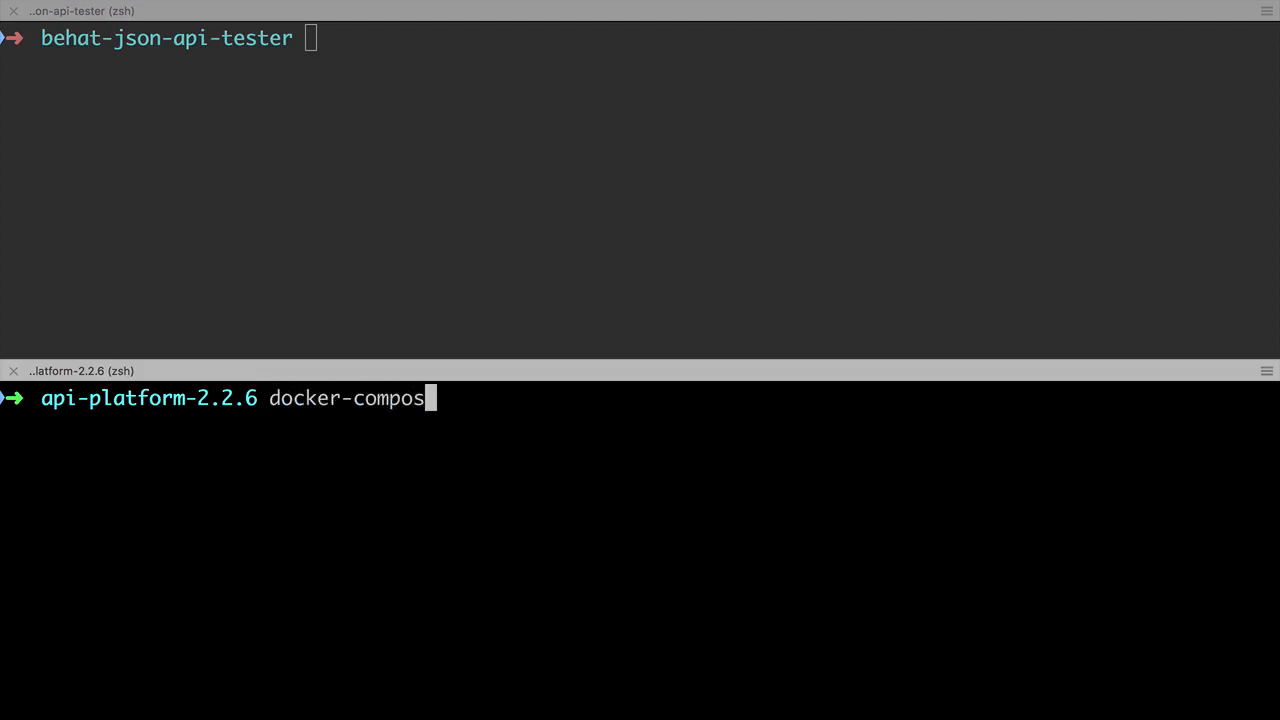
type("e exec")
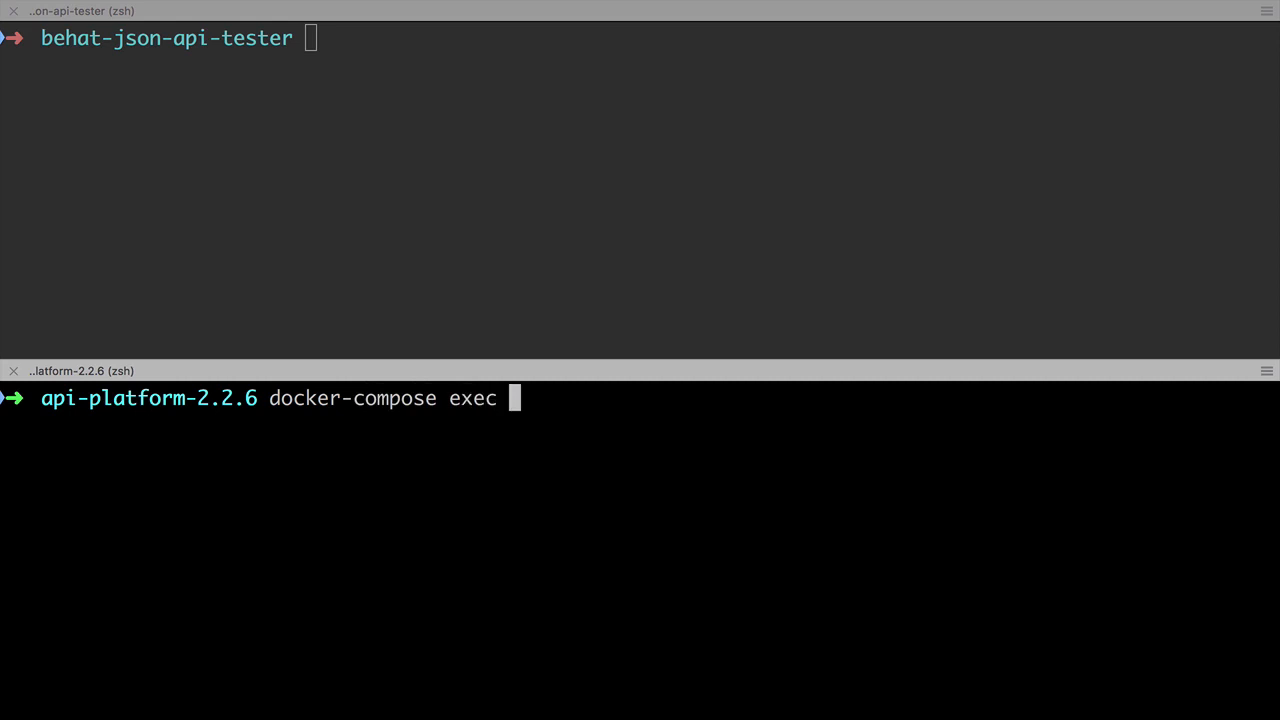
type("php php bin/")
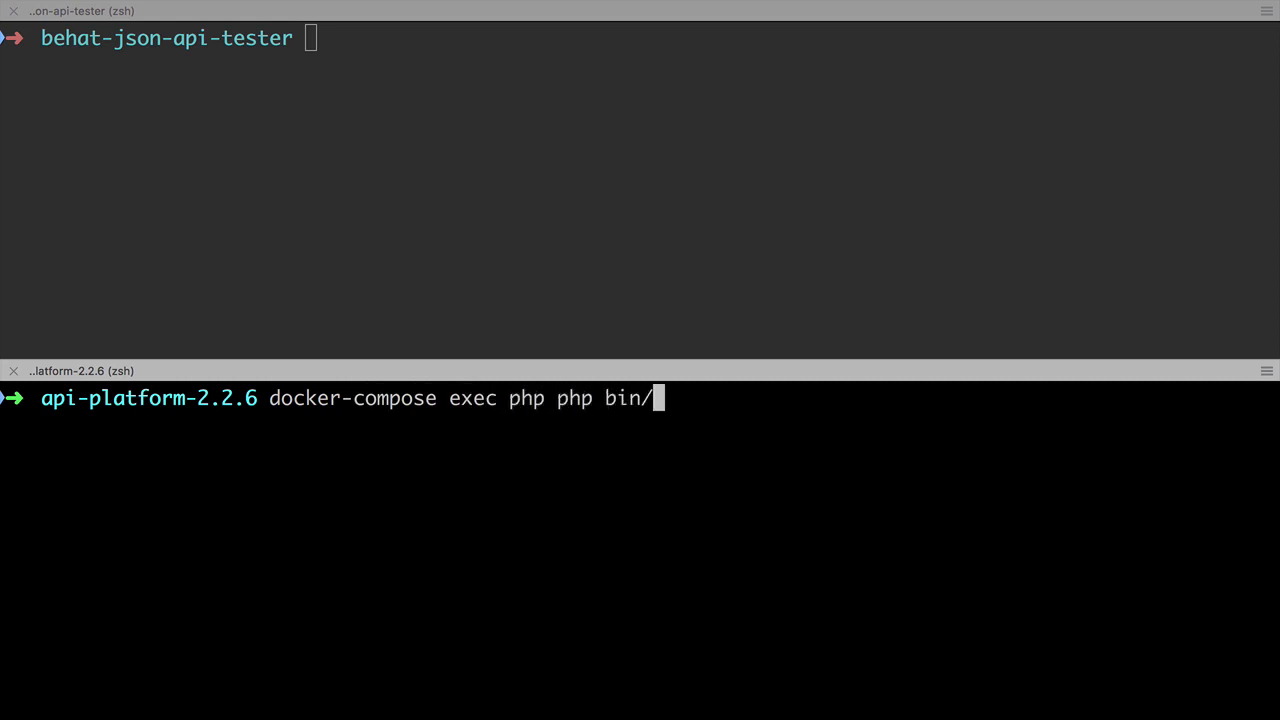
type("console debug:r")
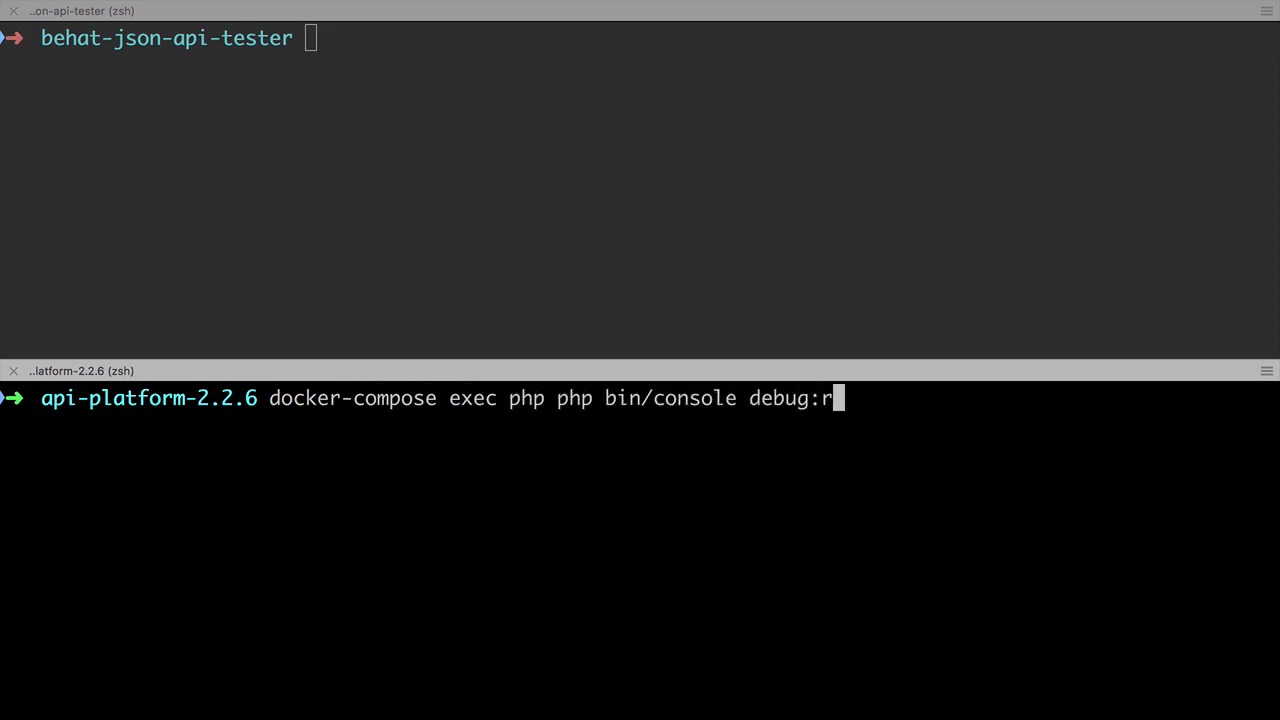
type("outer")
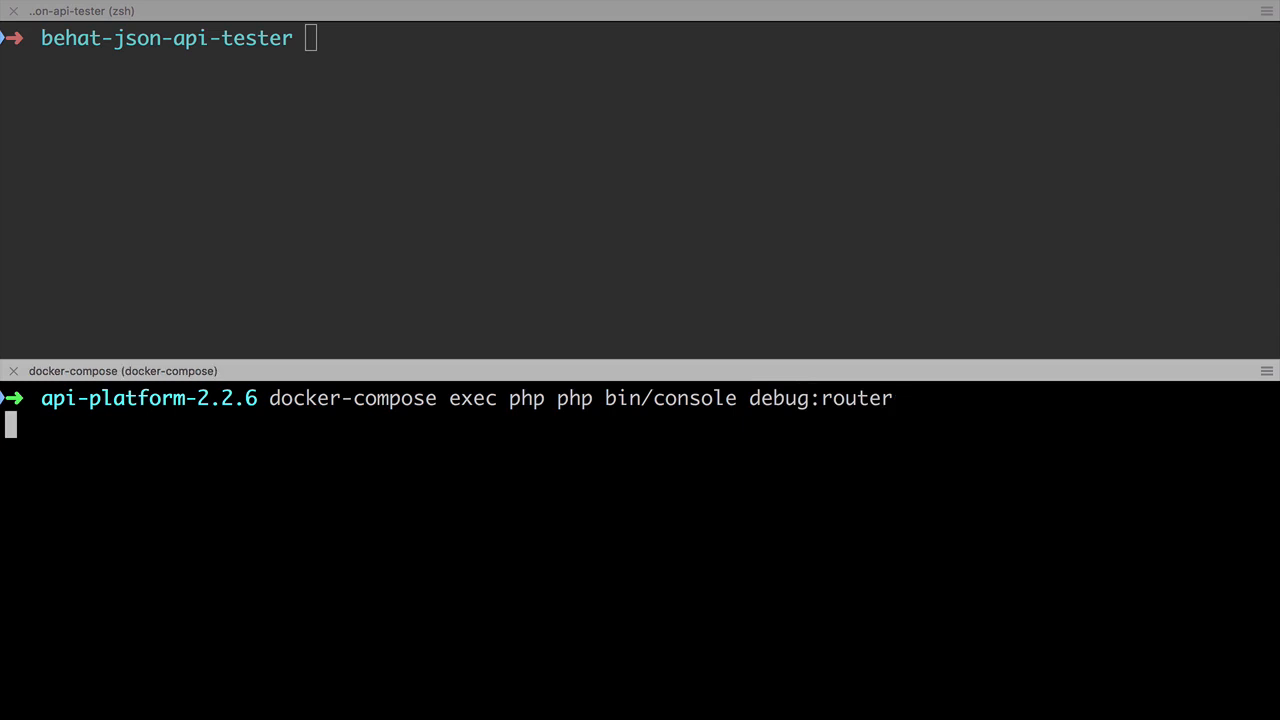
key("Return")
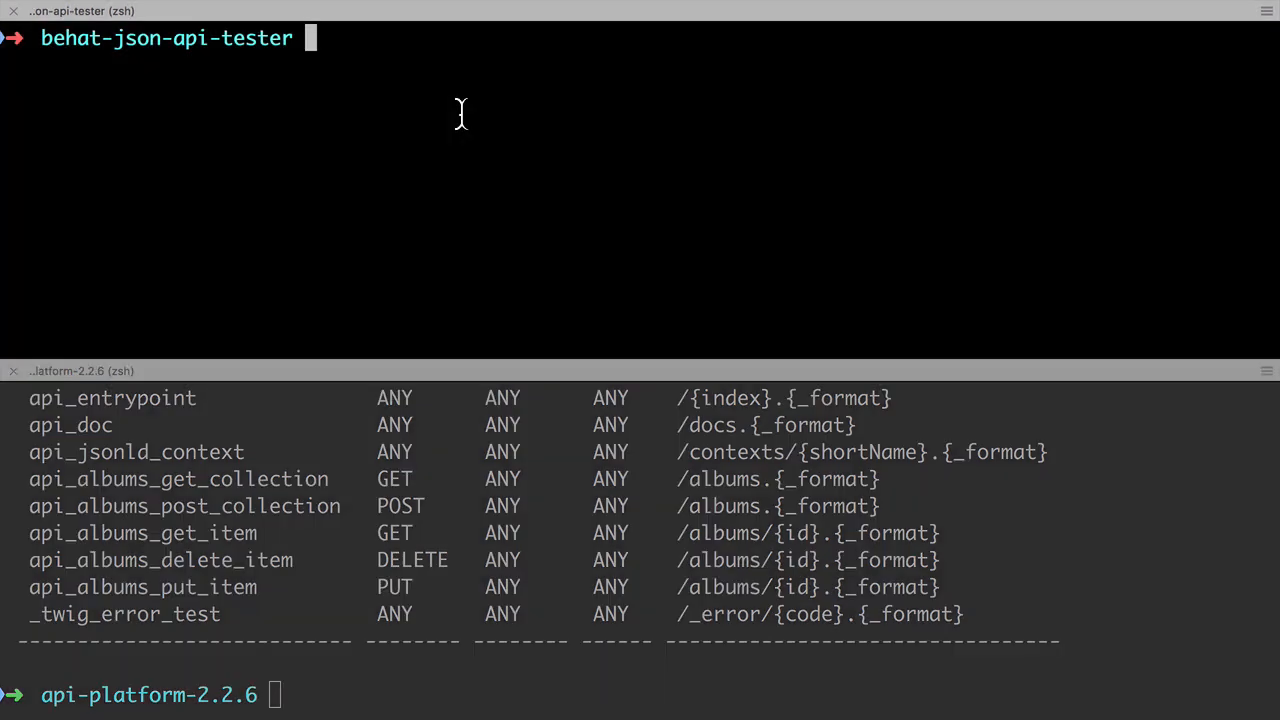
Run the tagged Behat album feature and compare its failing /album path with the /albums routes.
type("vendor/bin/behat features/album.feature --tags=t")
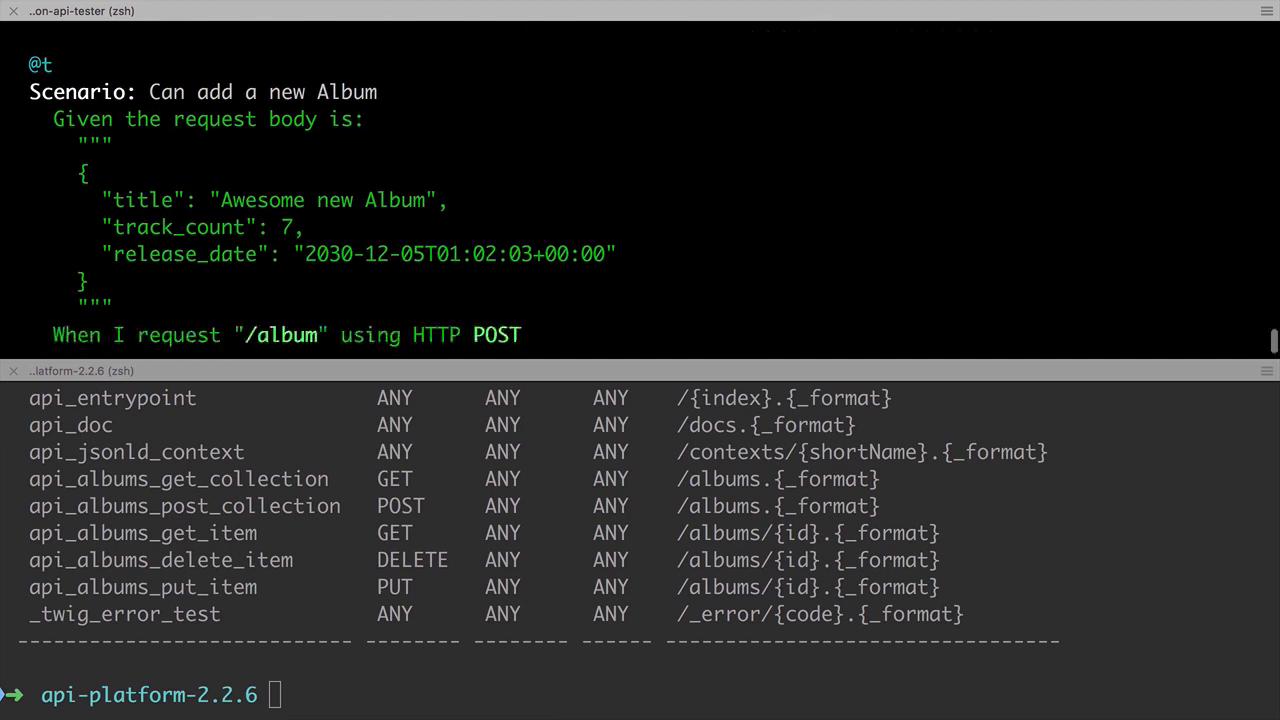
scroll("down", 3)
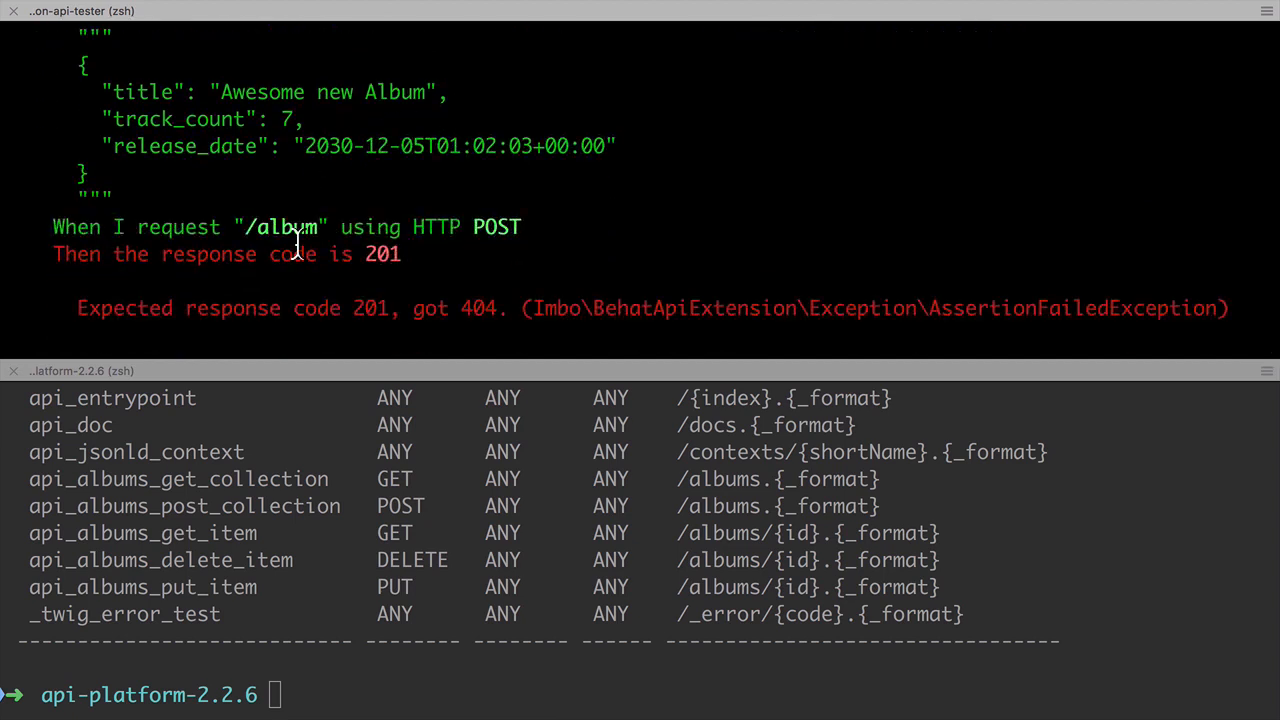
double_click(280, 227)
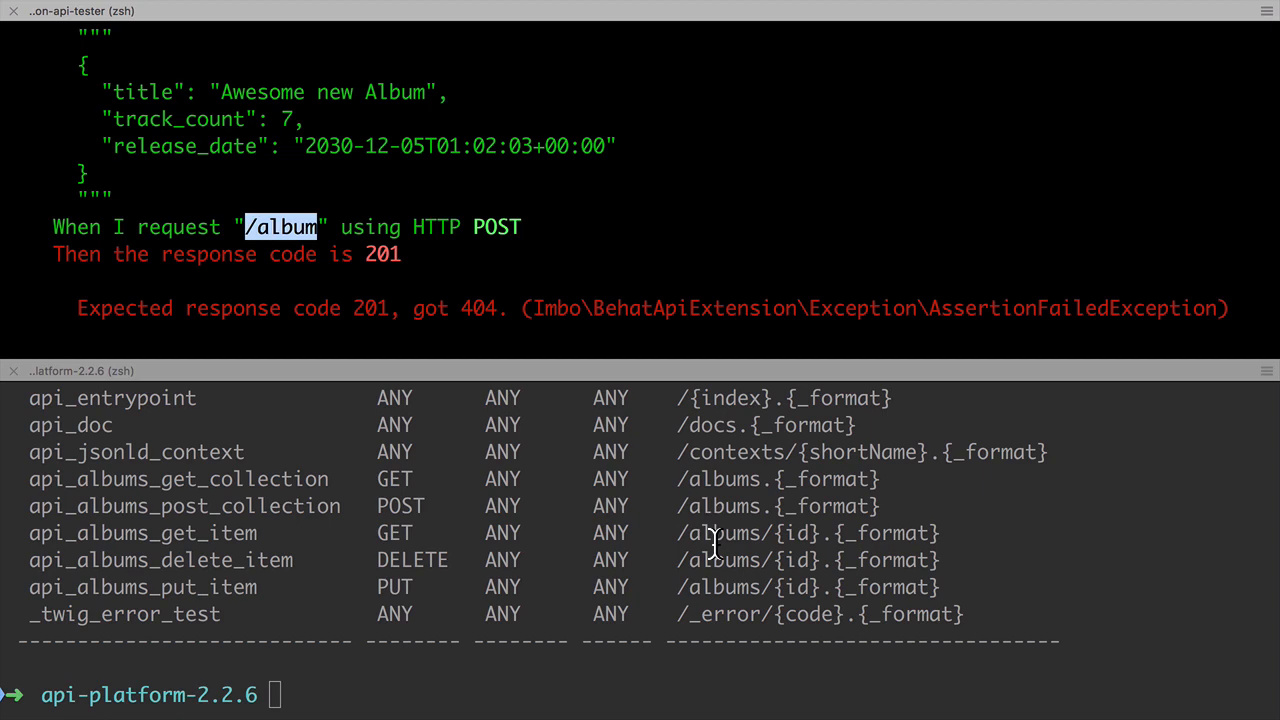
double_click(723, 533)
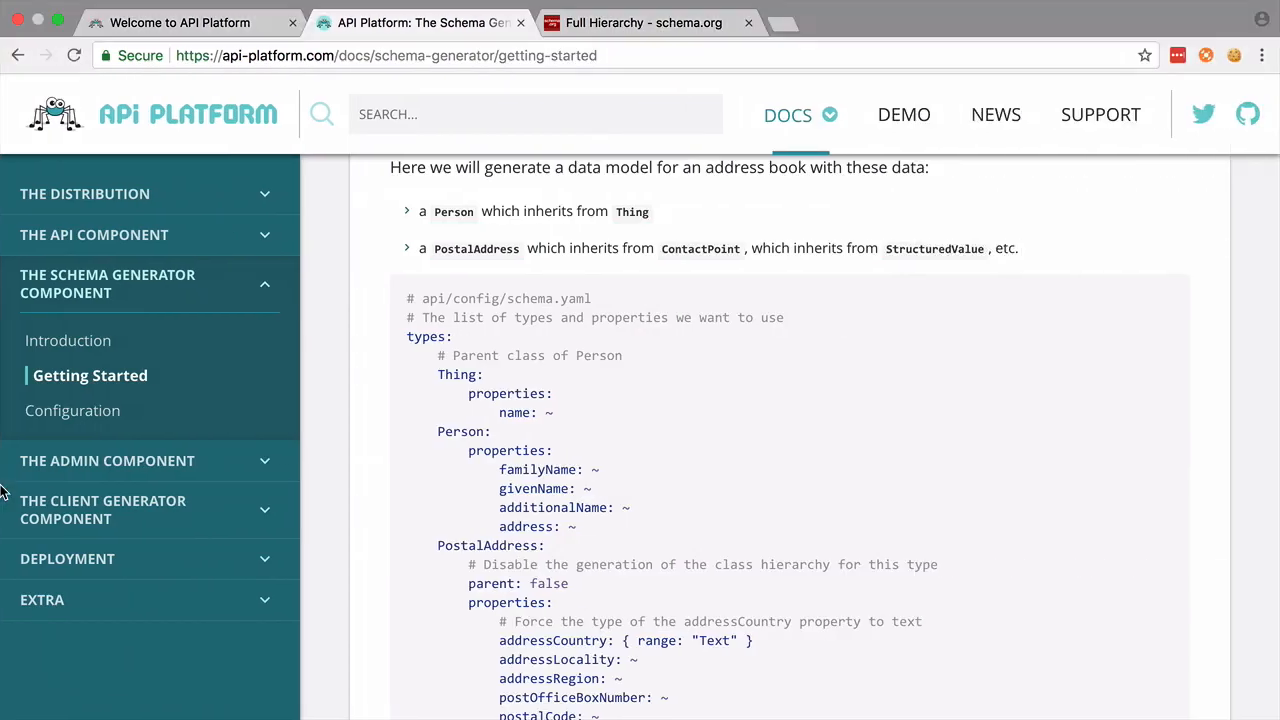
Open the API Component's Operations docs page and scroll to Enabling and Disabling Operations.
left_click(94, 234)
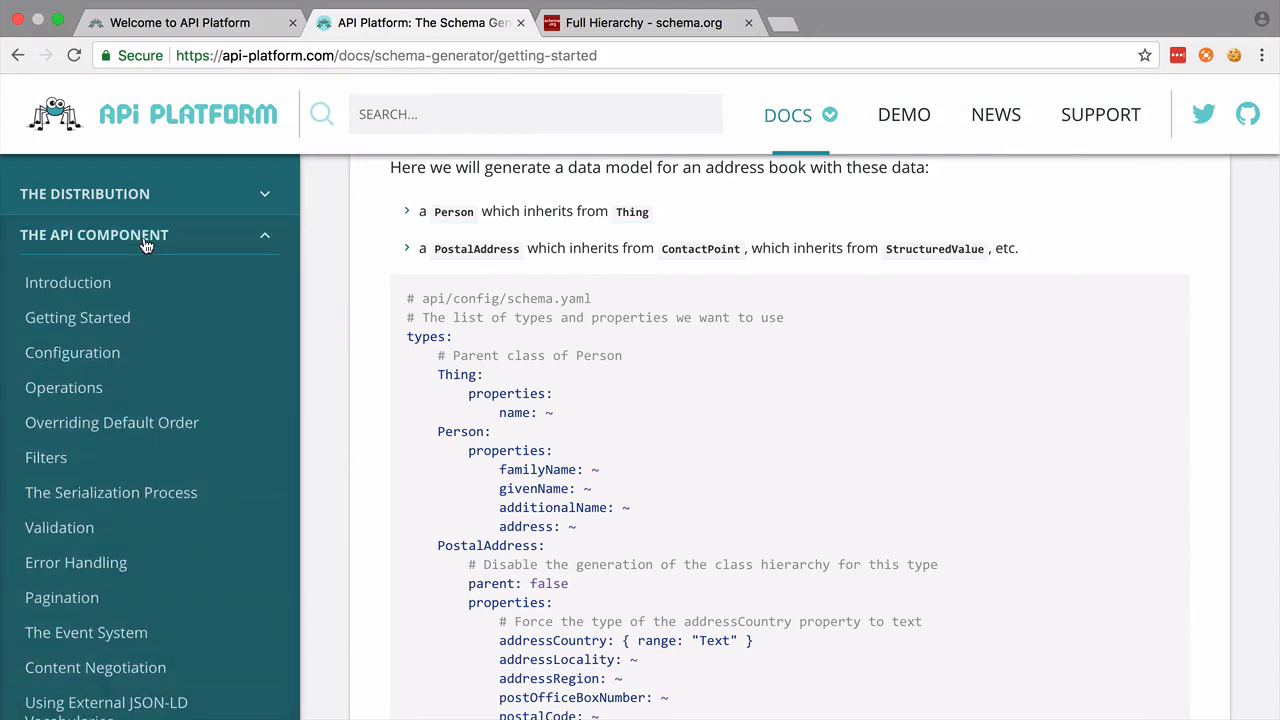
left_click(63, 387)
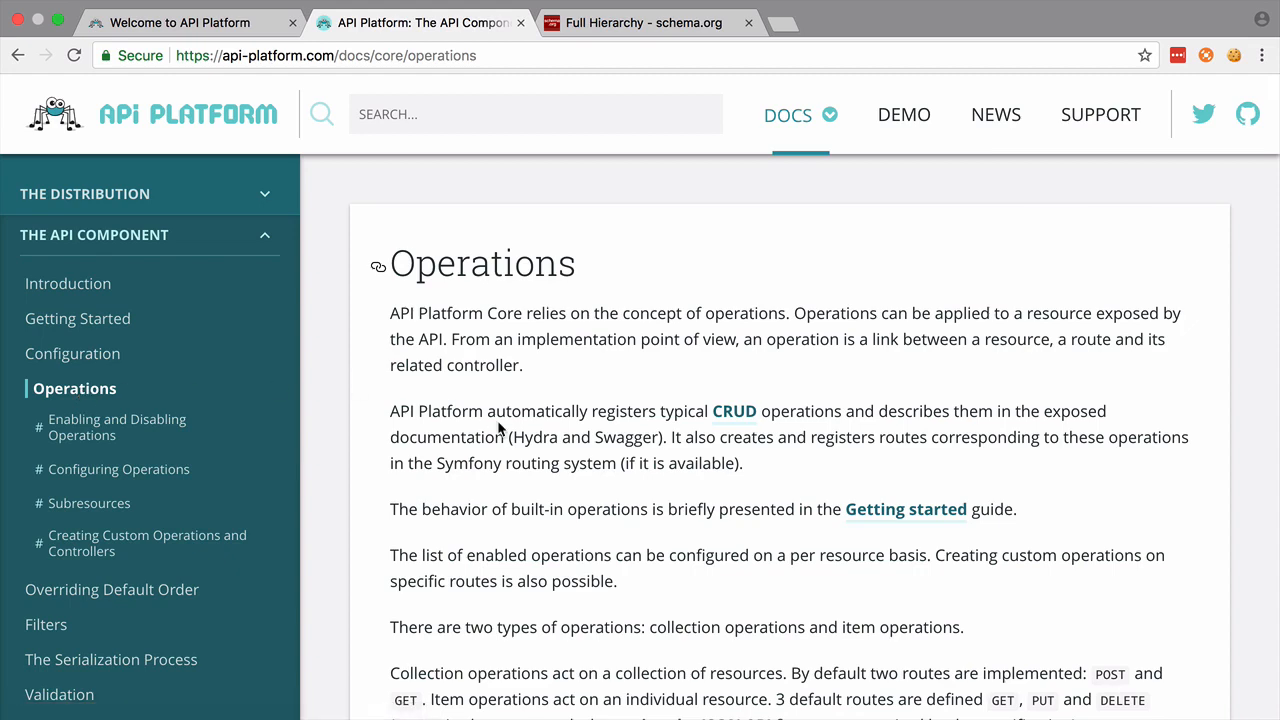
scroll("down", 3)
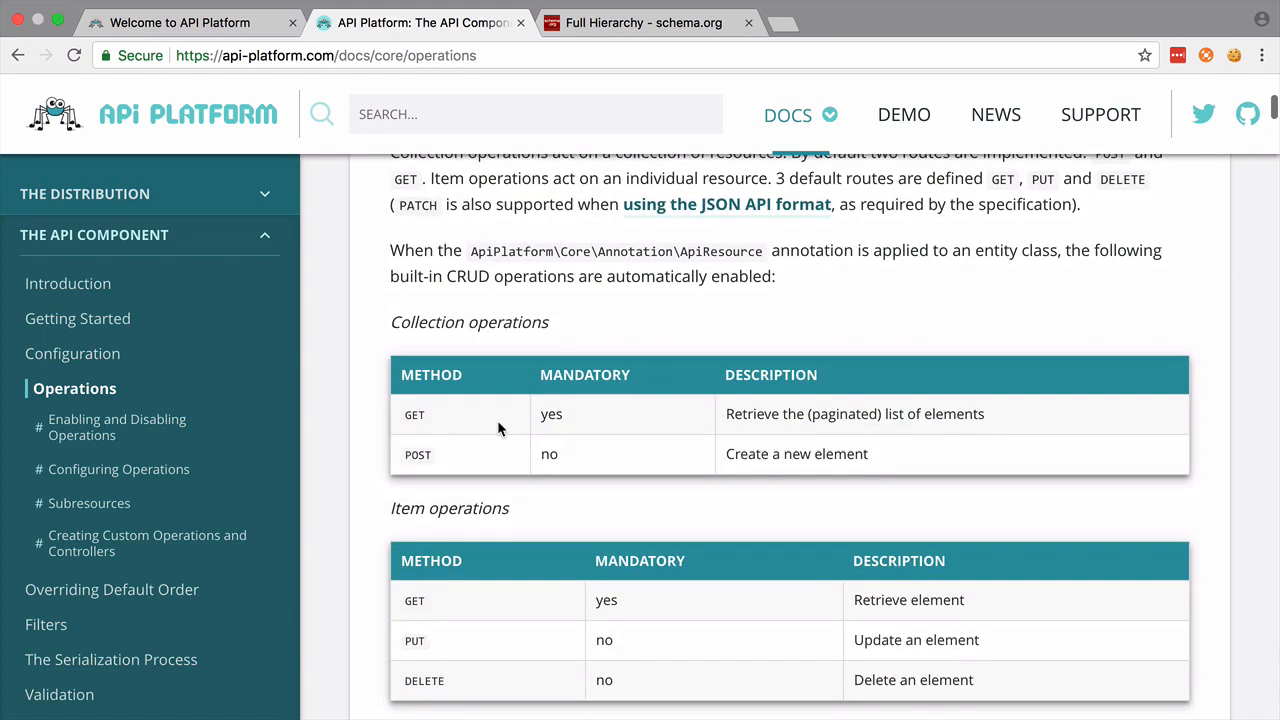
scroll("down", 3)
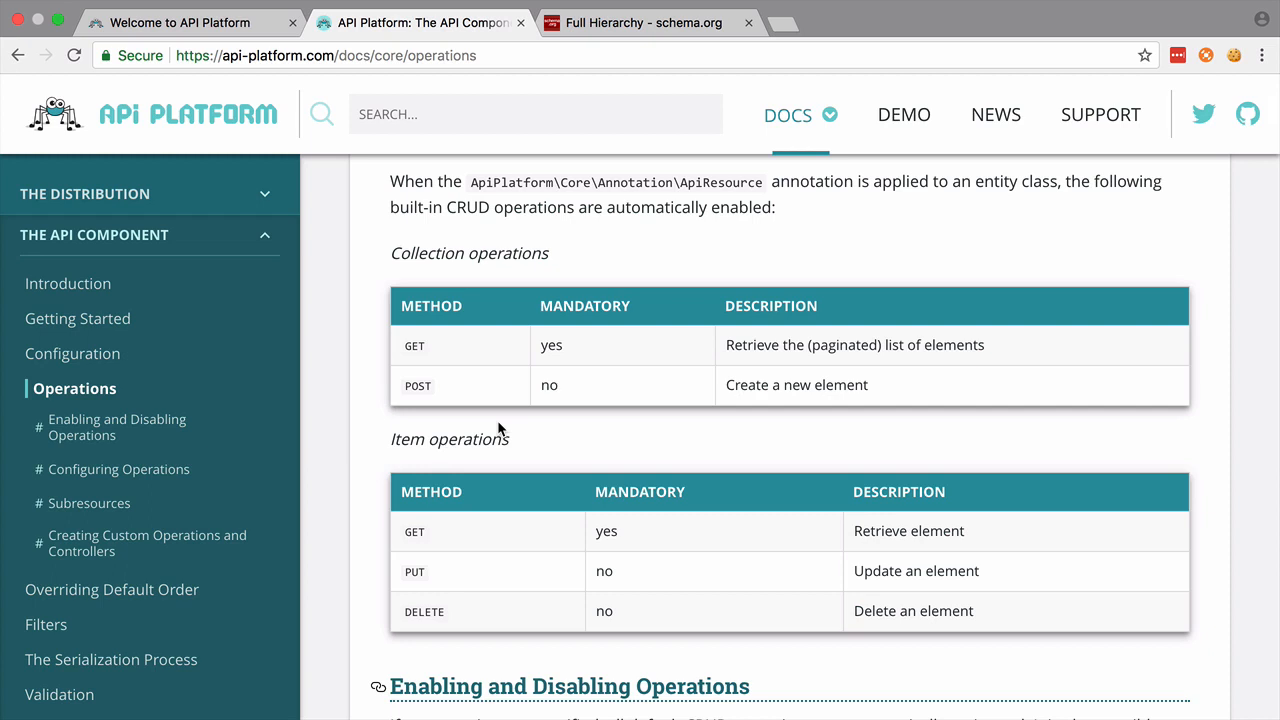
scroll("down", 3)
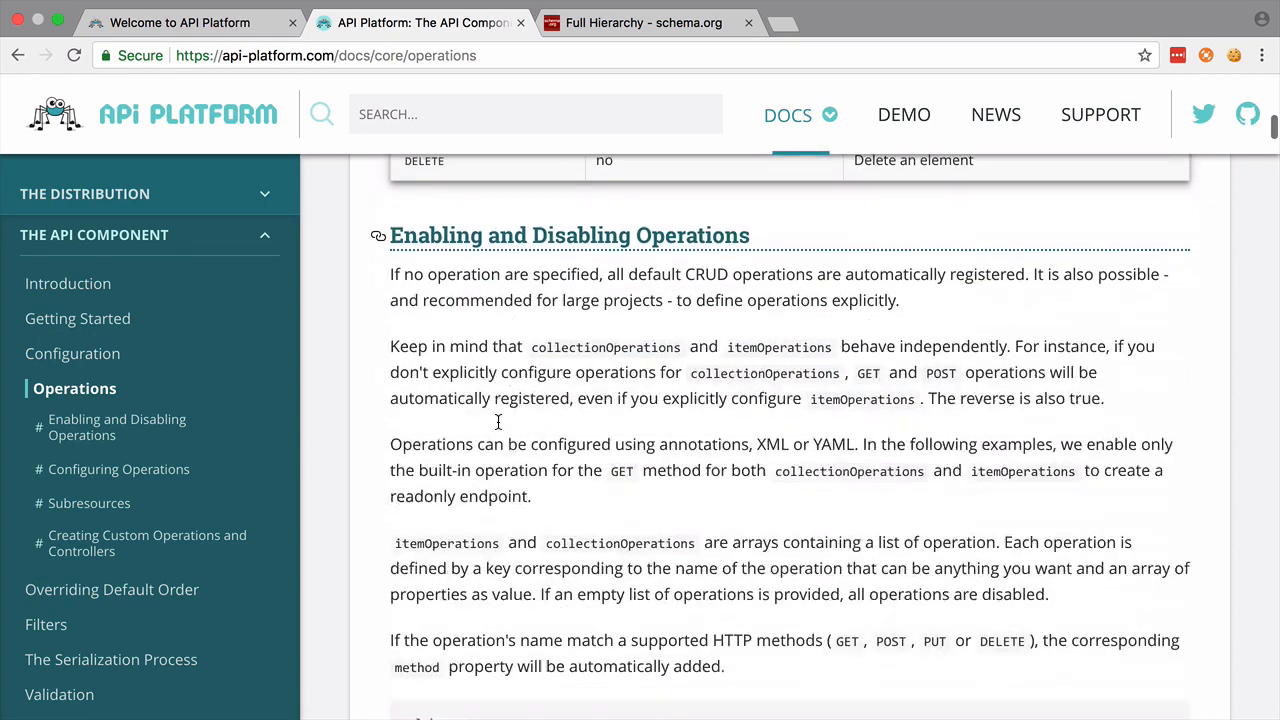
scroll("down", 3)
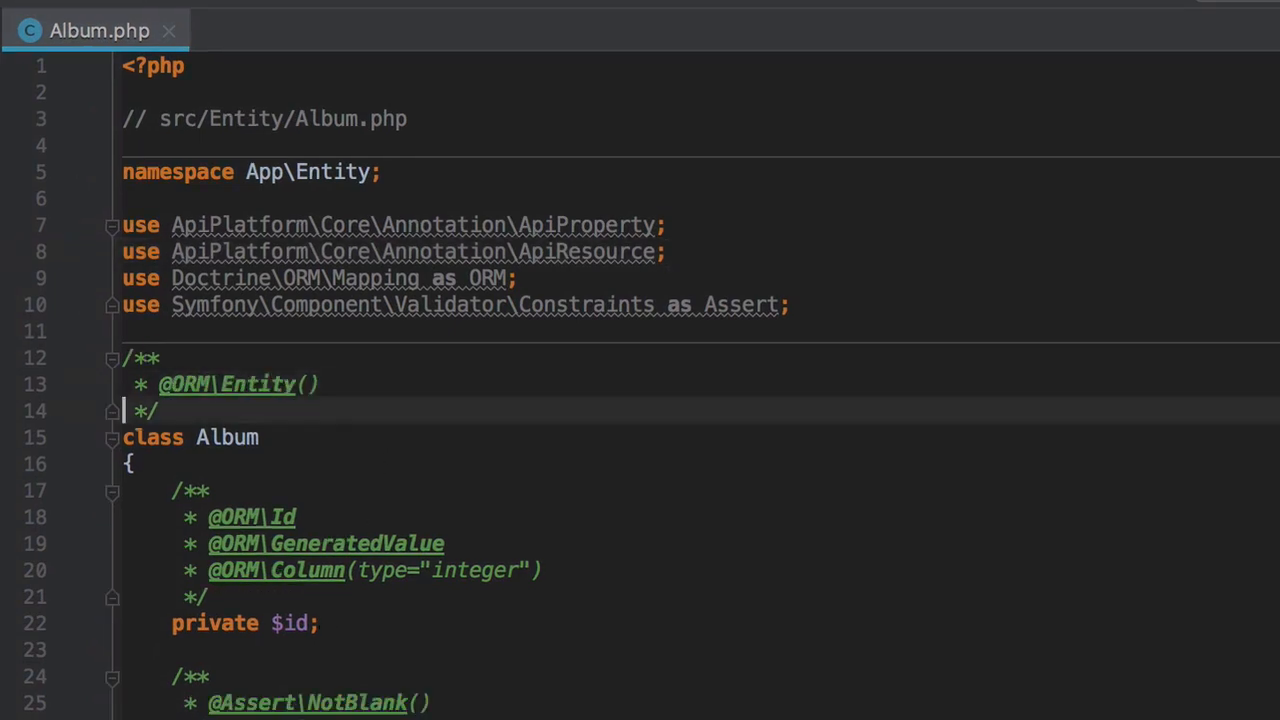
type("@ApiResource(iri=\"http://schema.org/MusicAlbum\")")
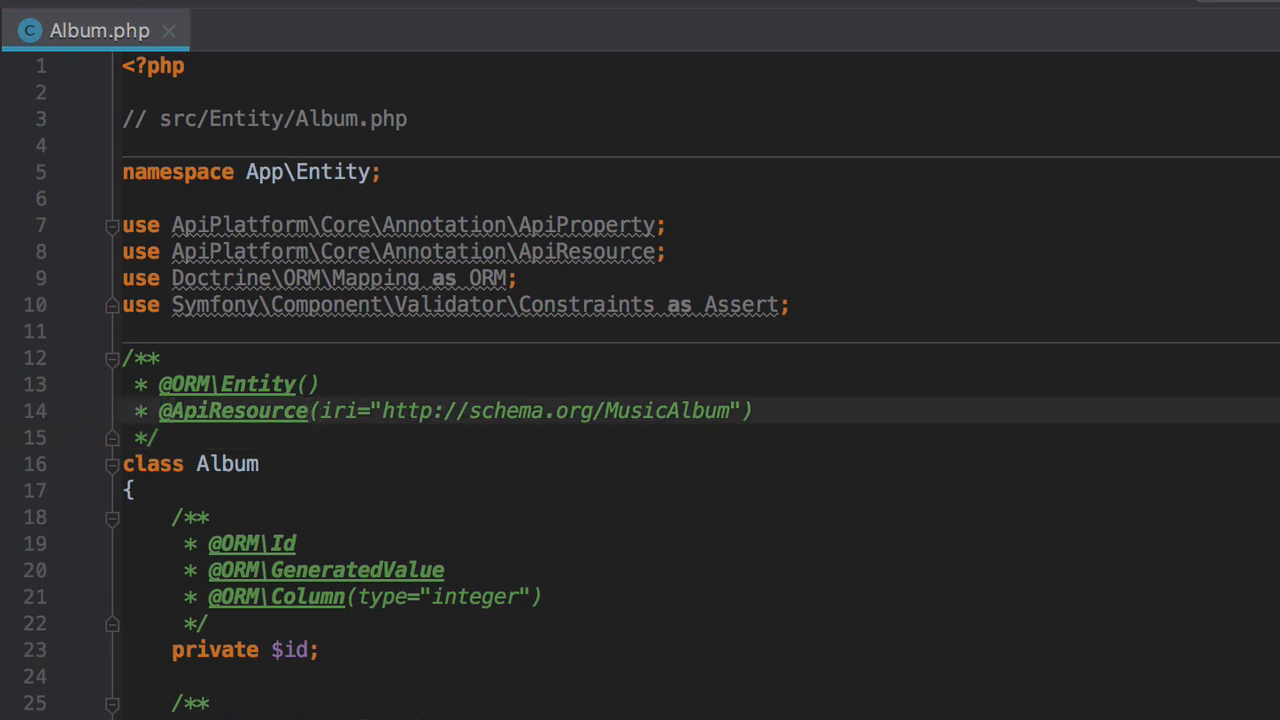
key("Enter")
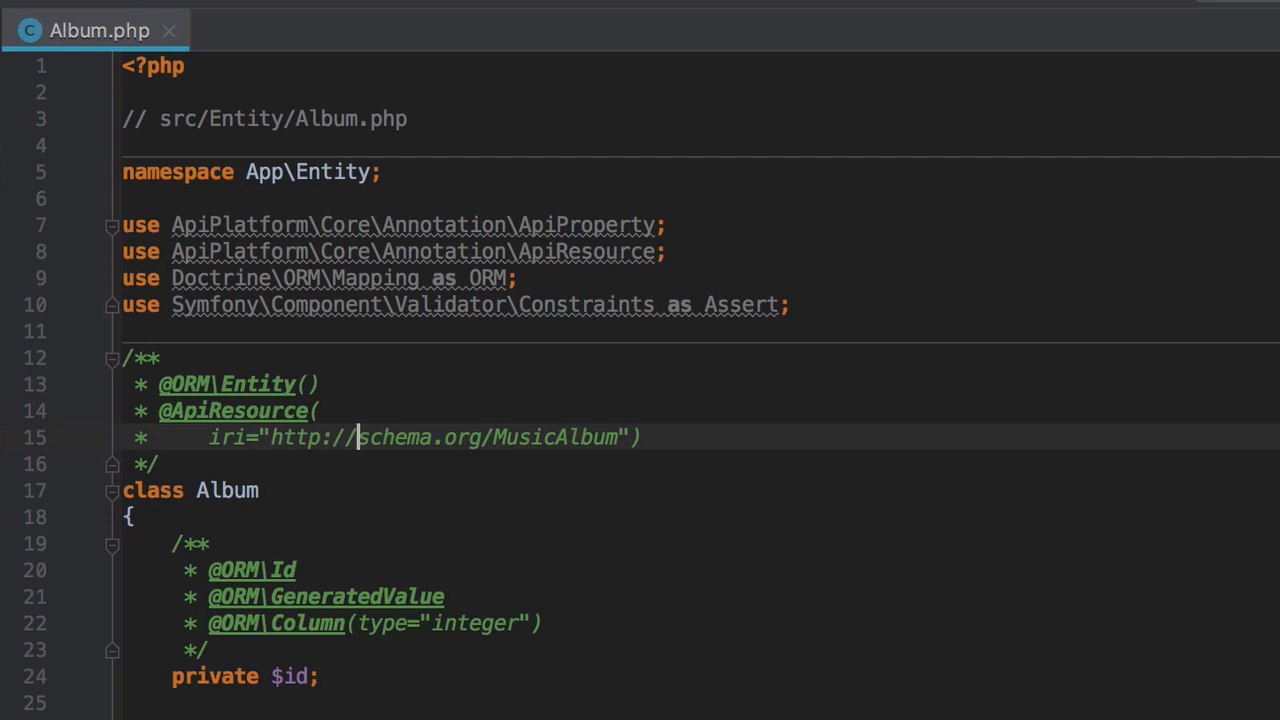
type(",")
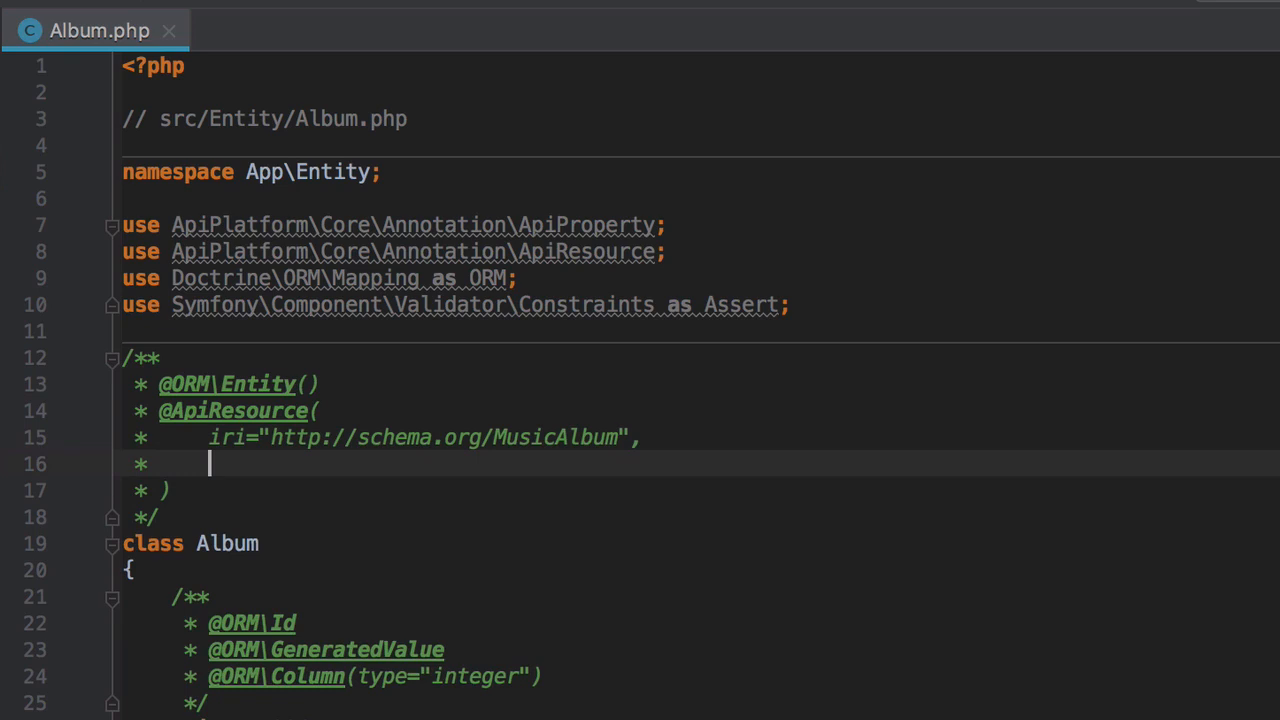
Start a collectionOperations = { block with a "post" operation key in the annotation.
type("coll")
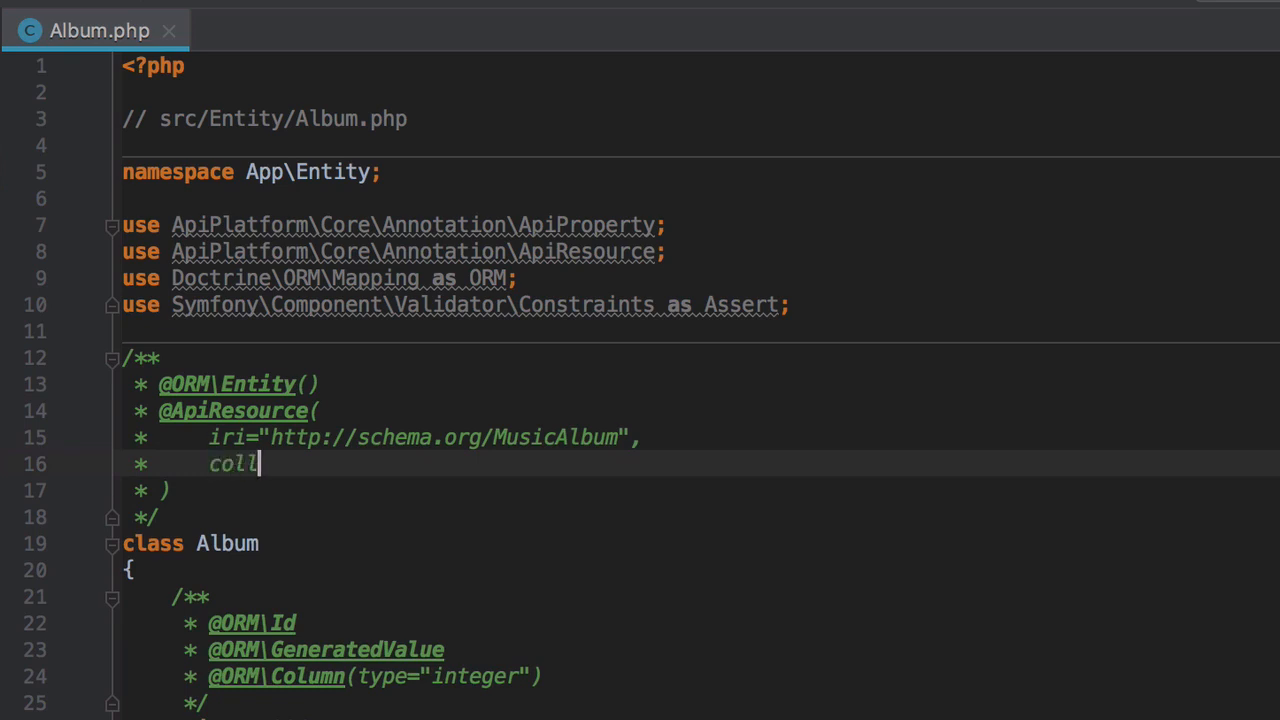
type("ectionOpera")
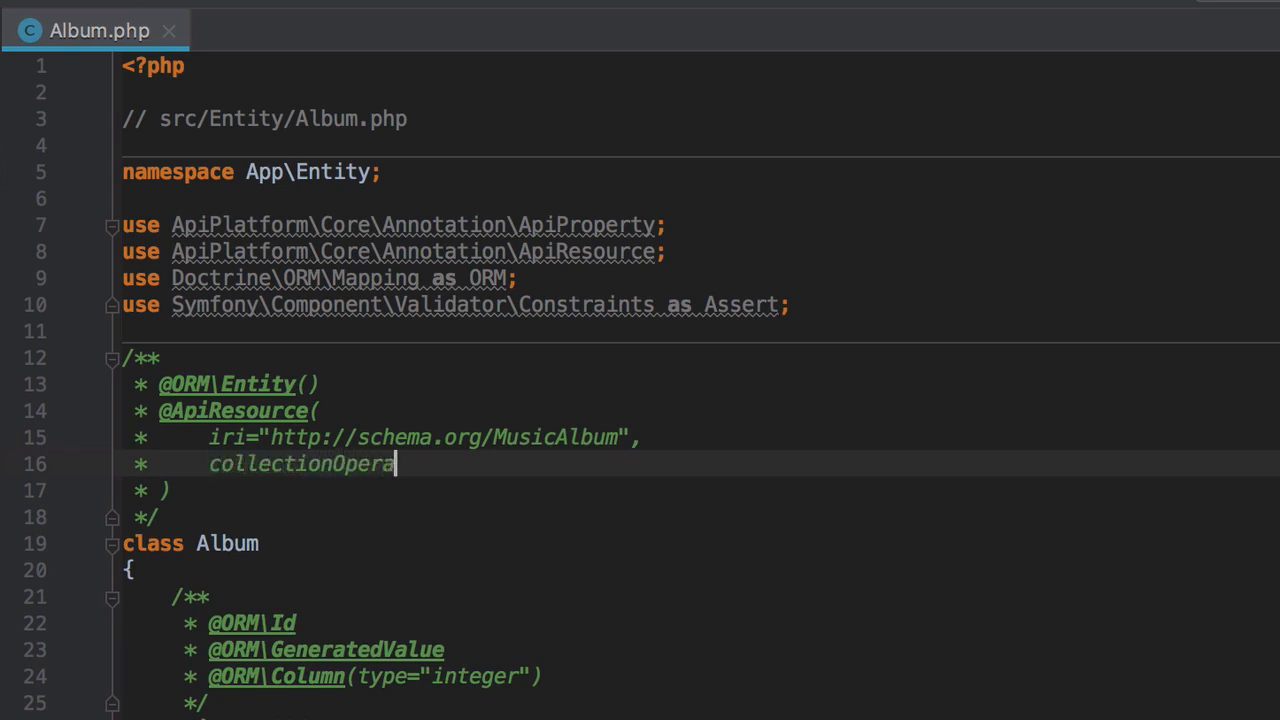
type("tions =")
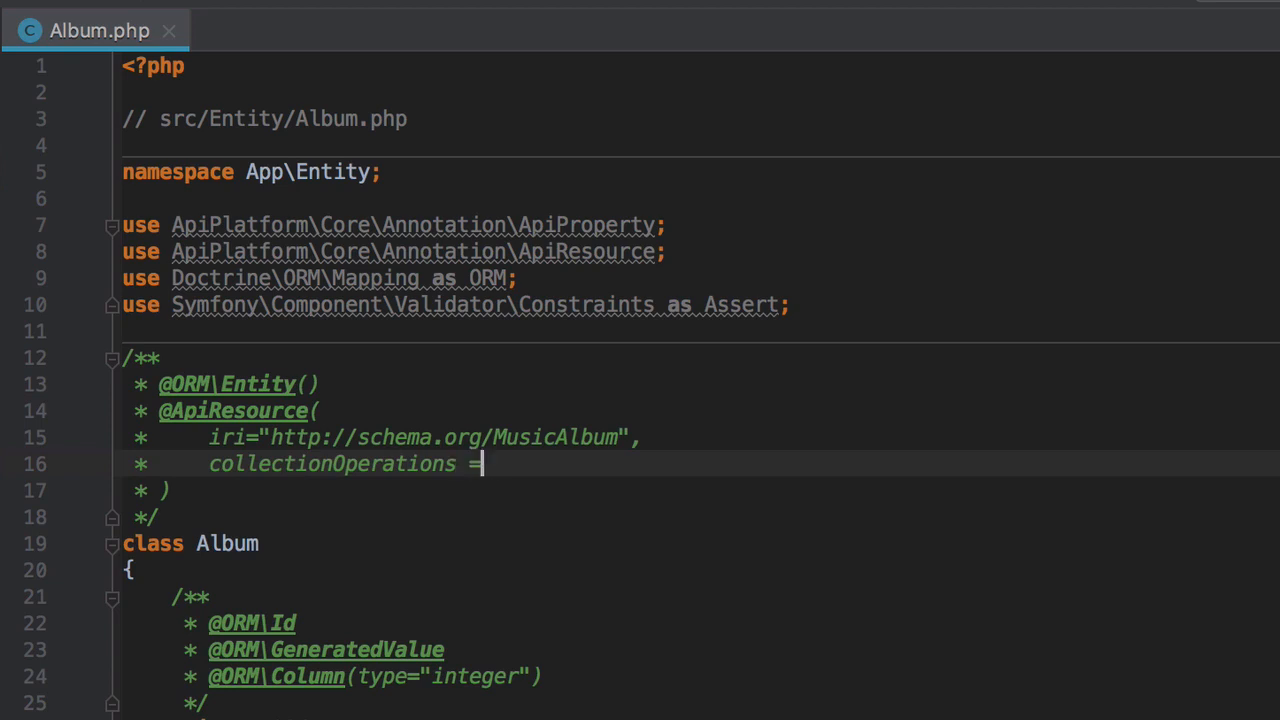
type("{")
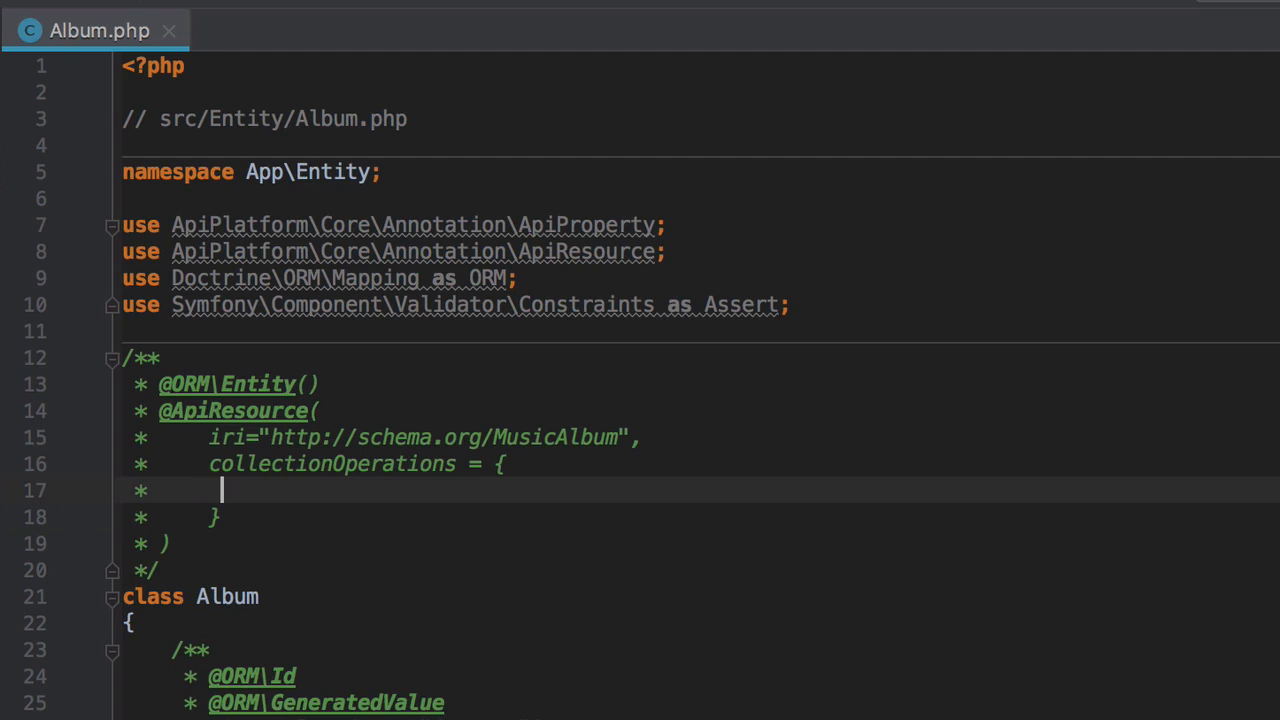
type("\"")
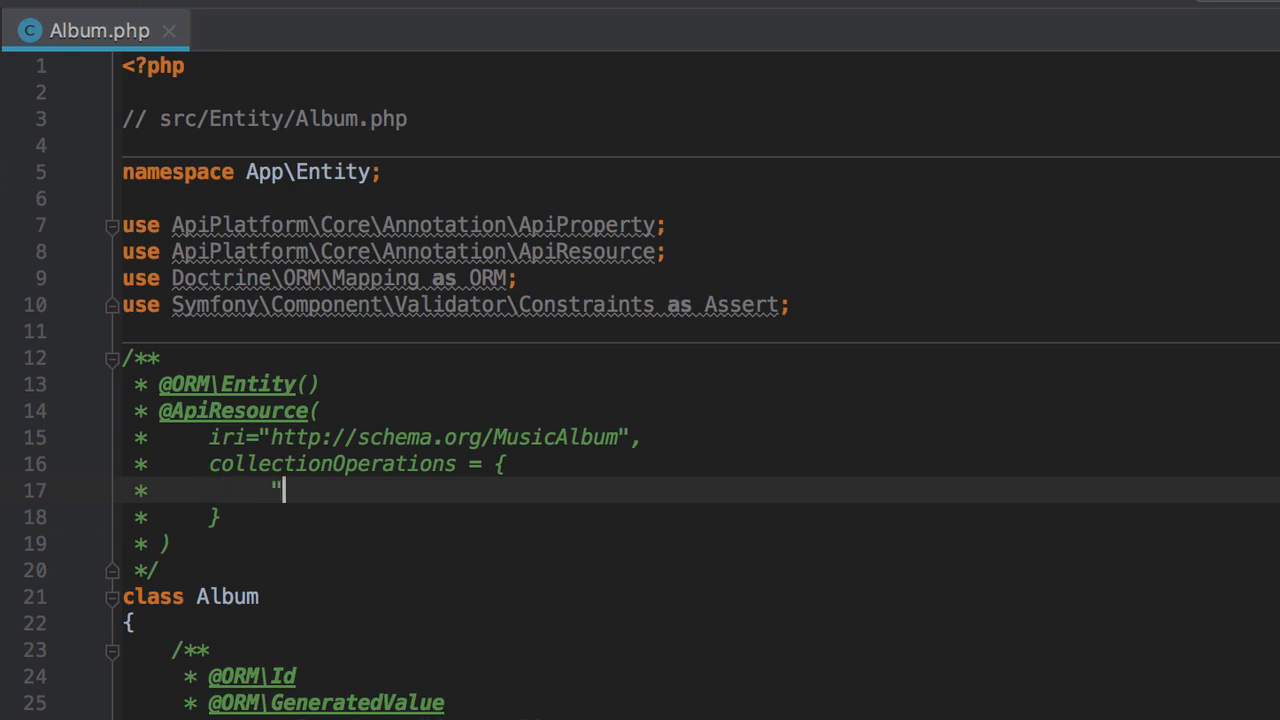
type("post\" = {")
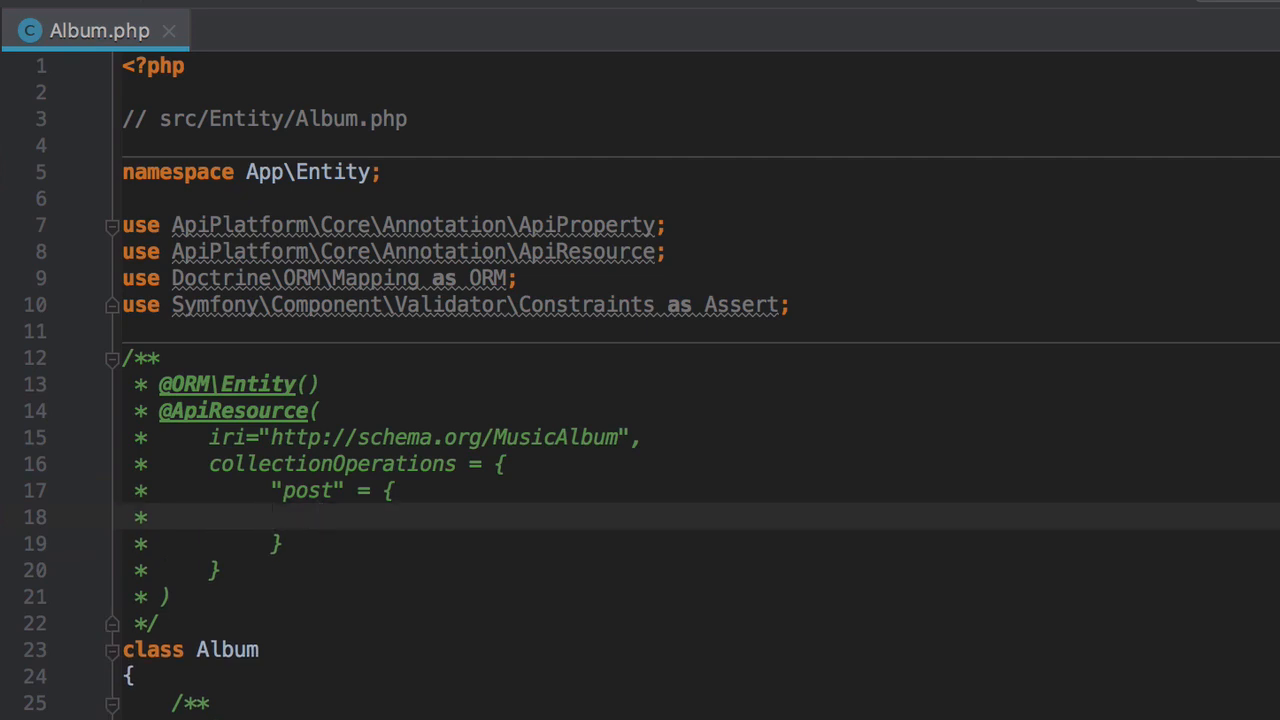
Give the post operation method "POST" and path "/album.{_format}".
type("\"\"m")
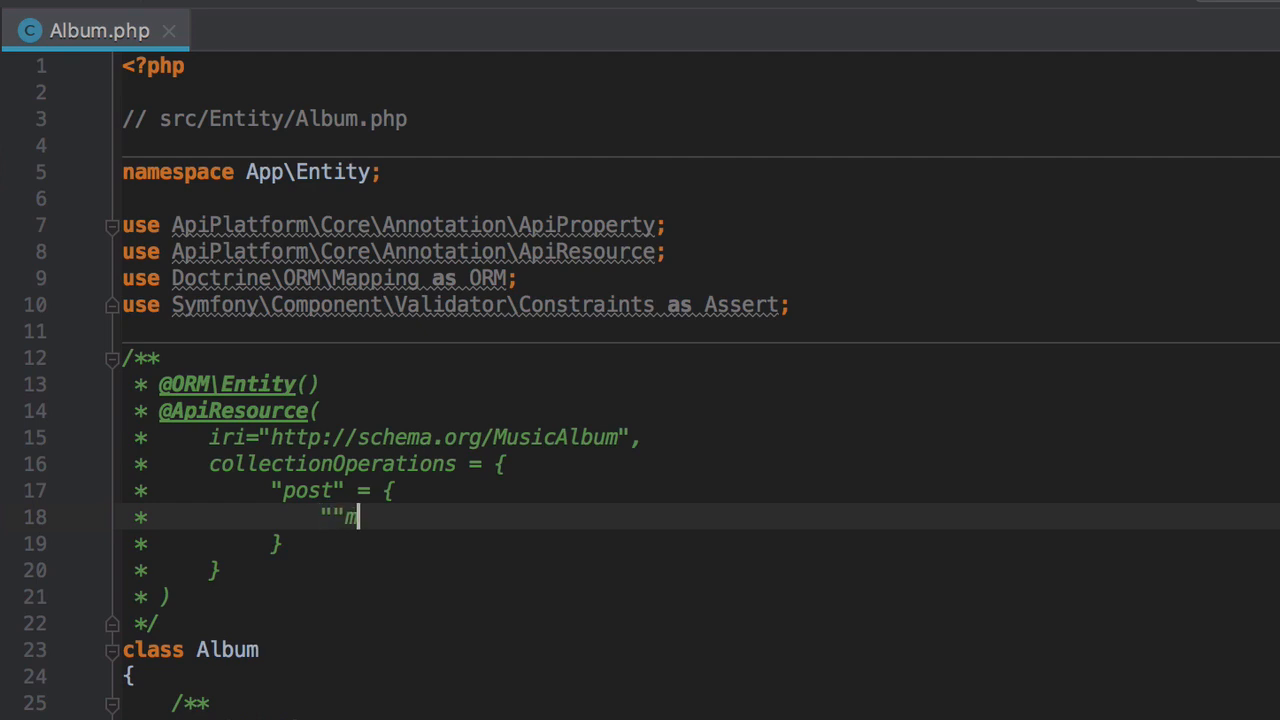
type("ethod")
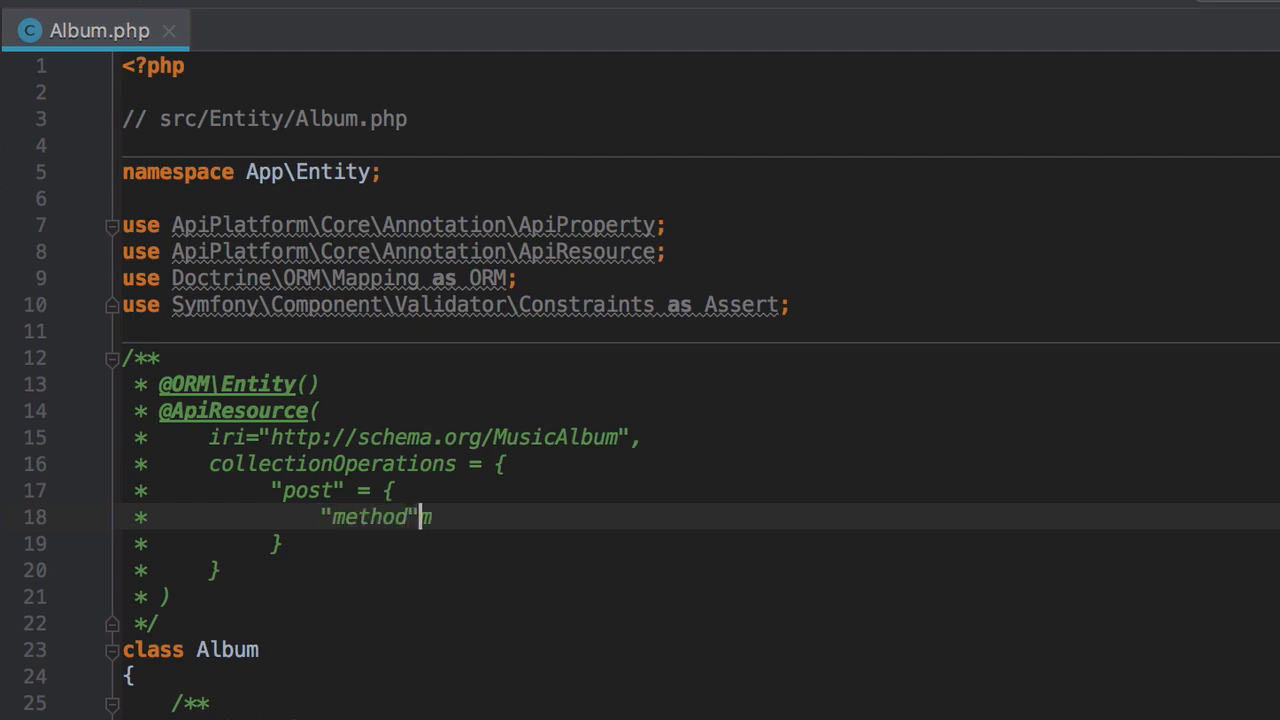
type("=")
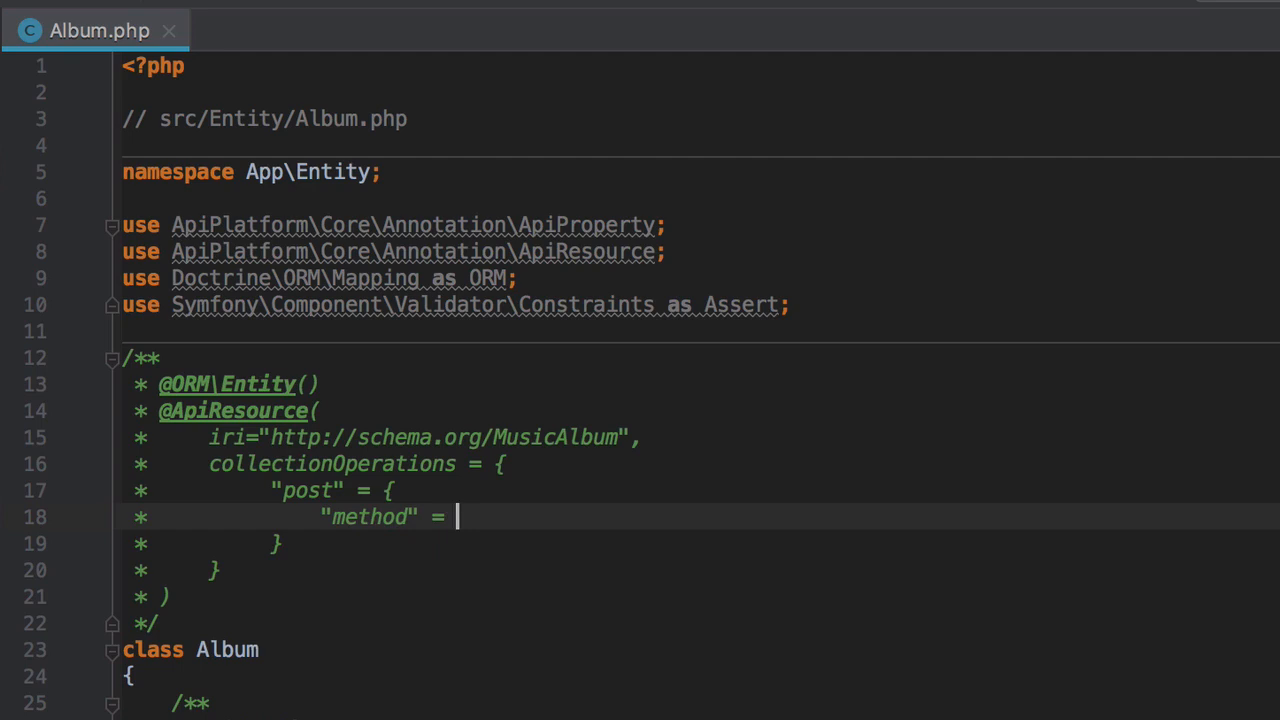
type("\"P\"")
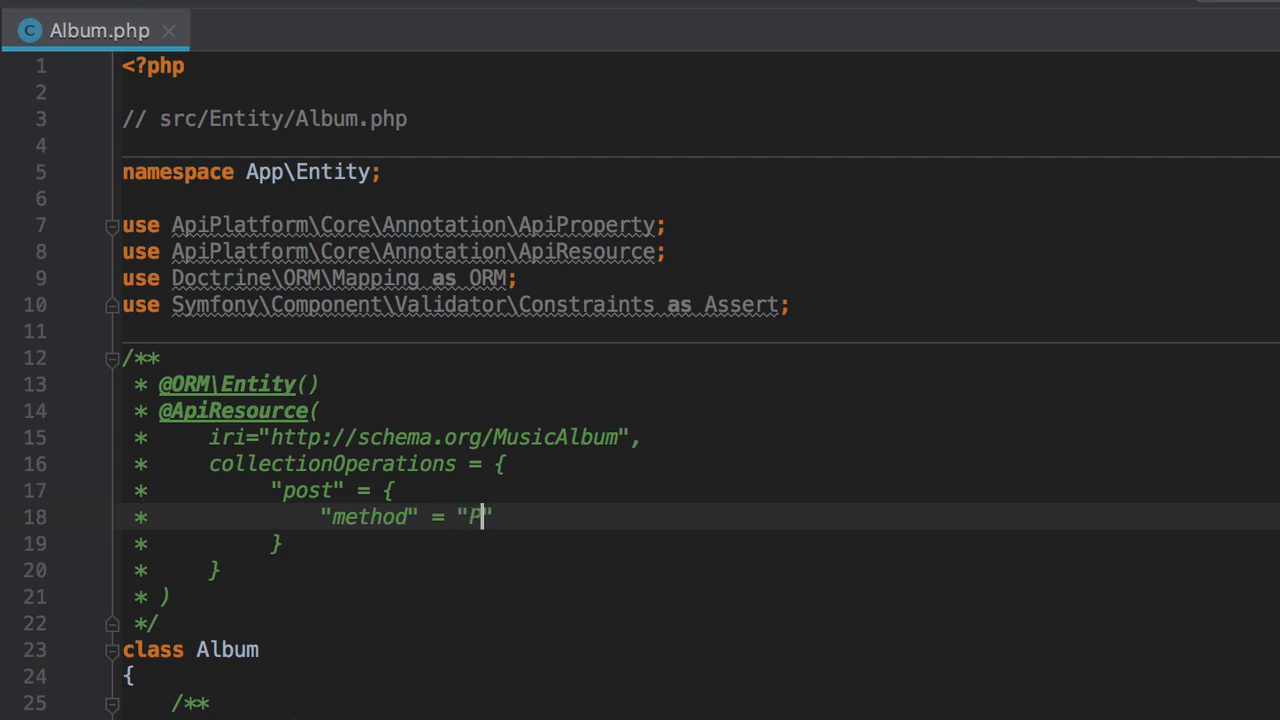
type("OST\",")
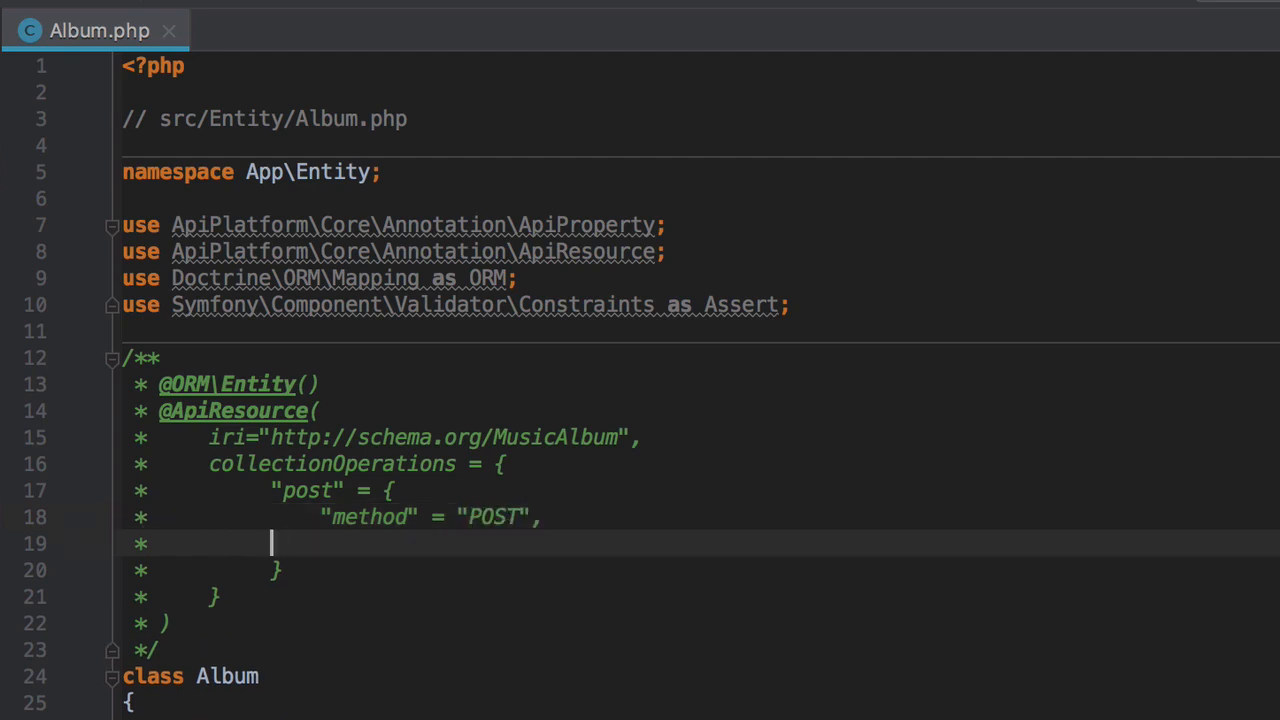
type("\"p")
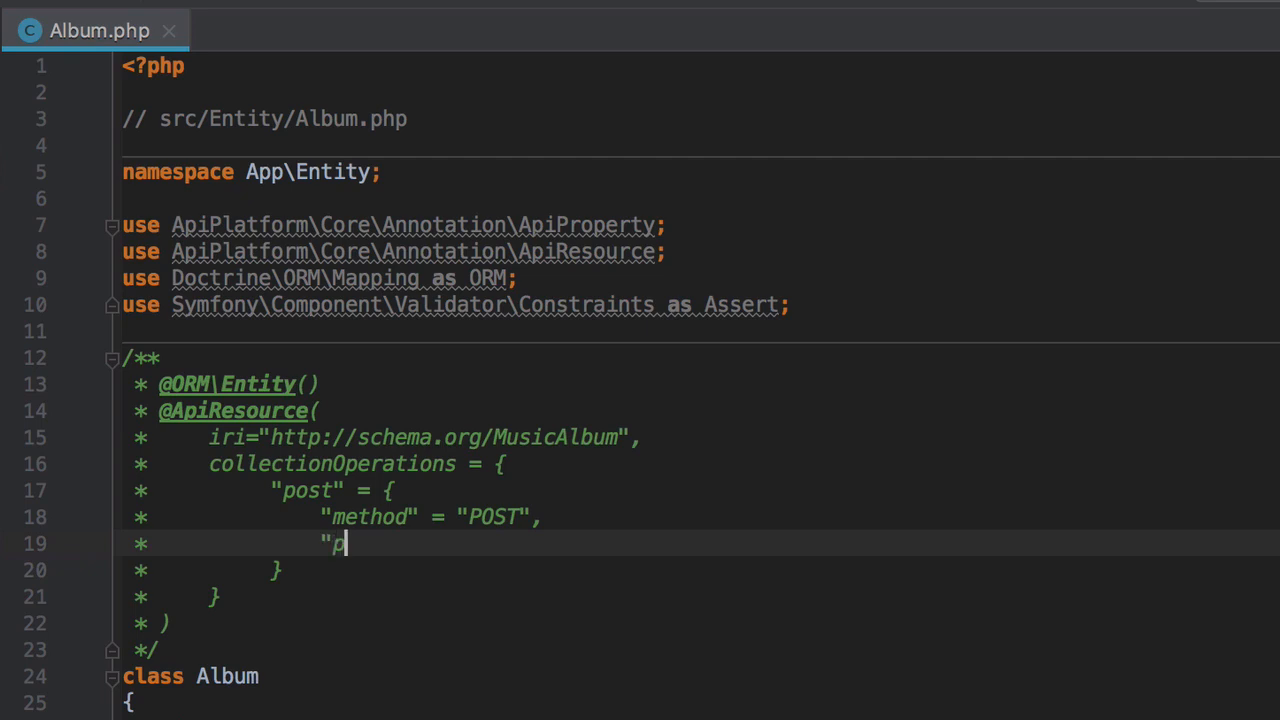
type("ath\" =")
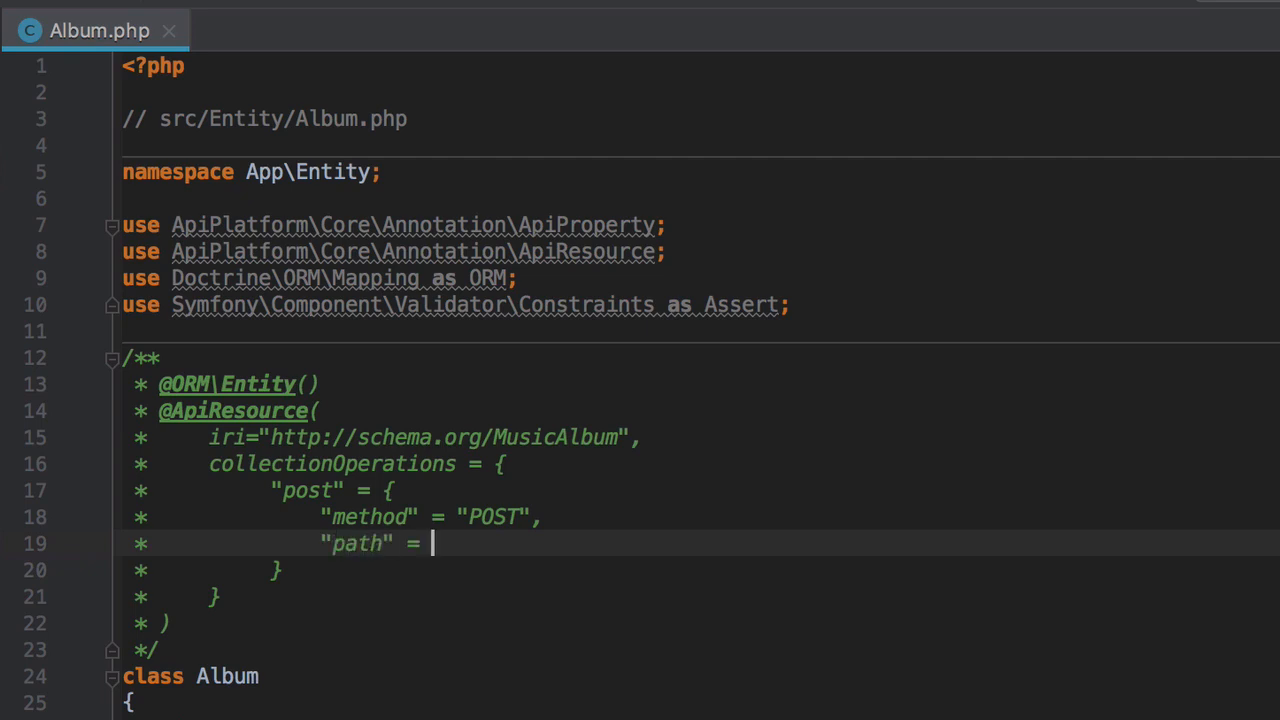
type("\"/albu")
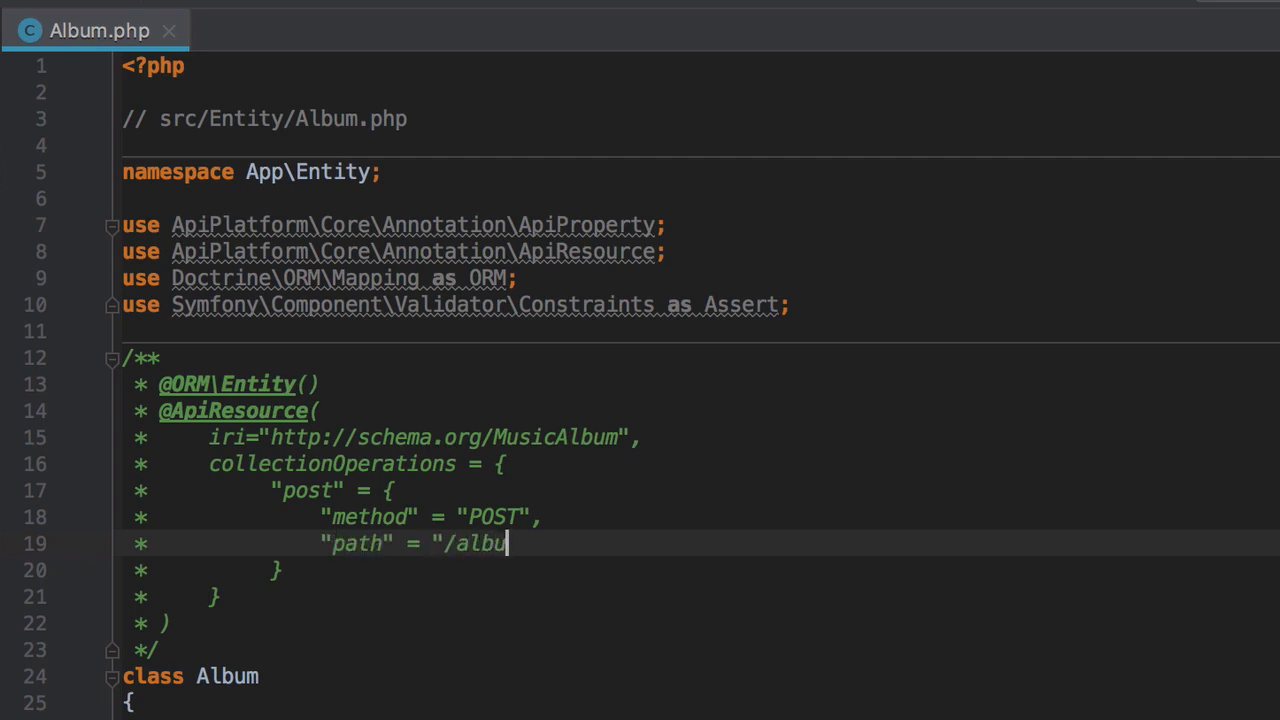
type("m.{")
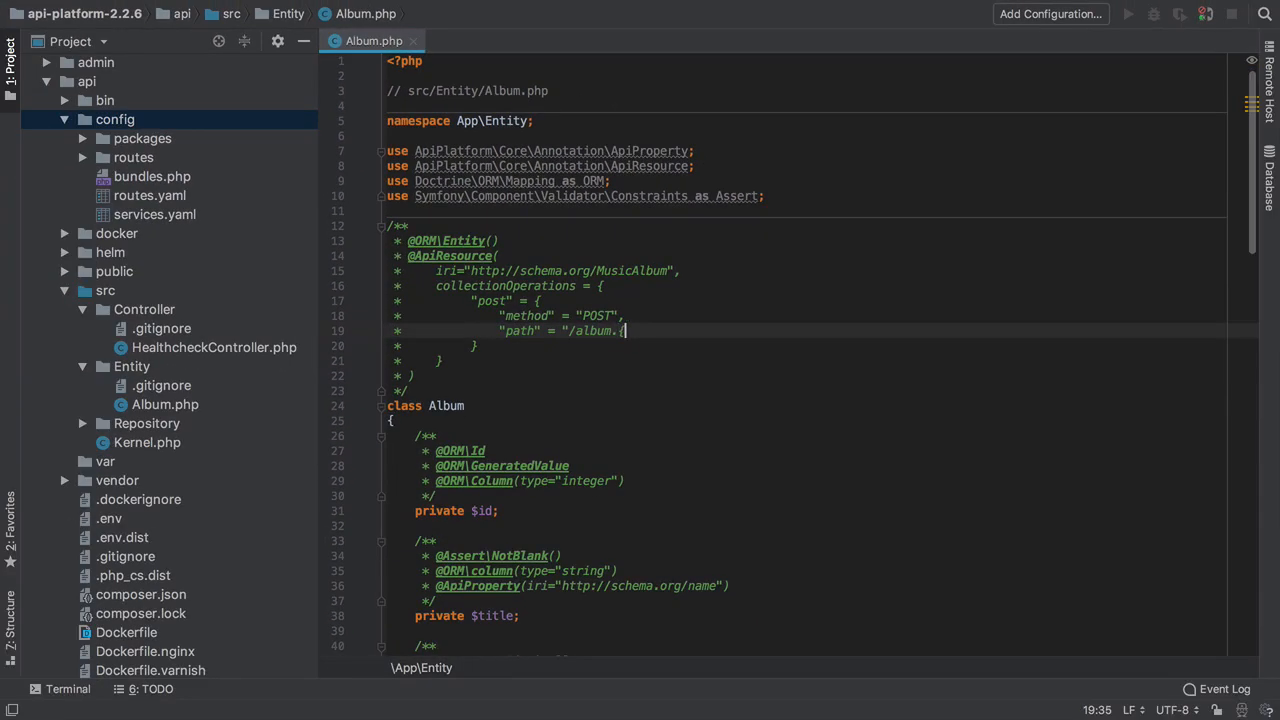
type("{_format}\",")
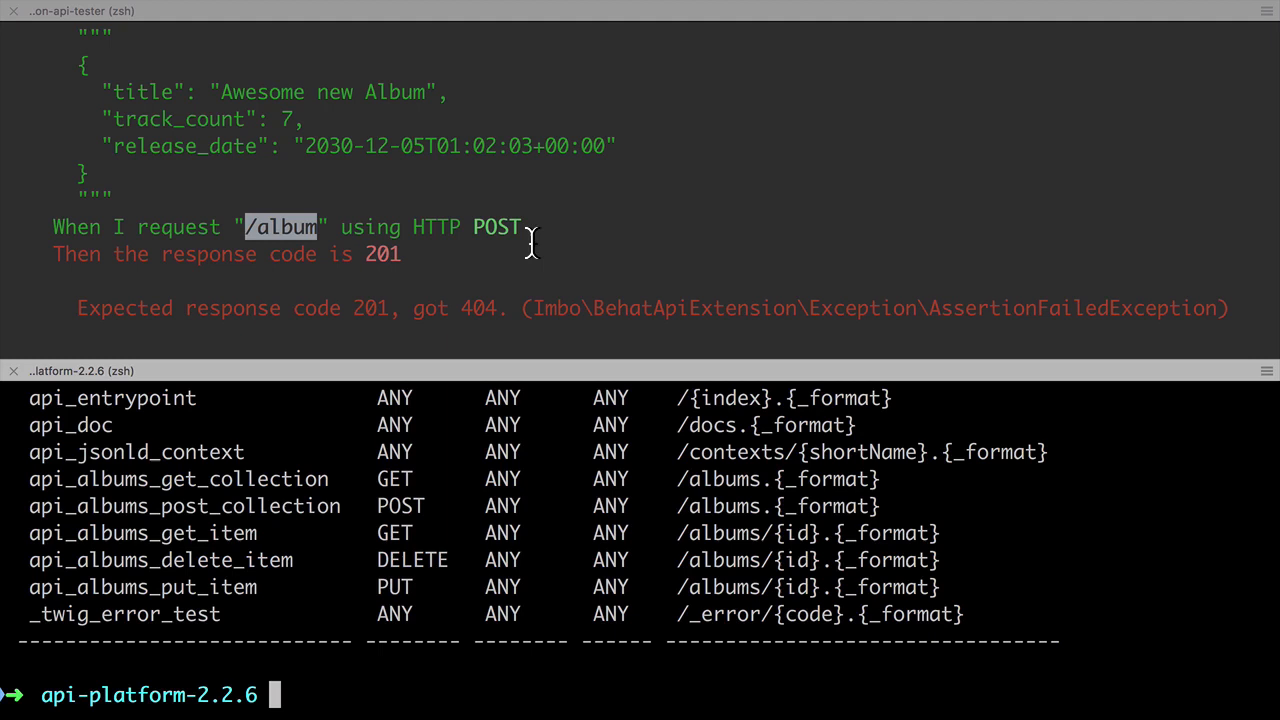
mouse_move(490, 424)
type("docker-compose exec php php bin/console debug:router")
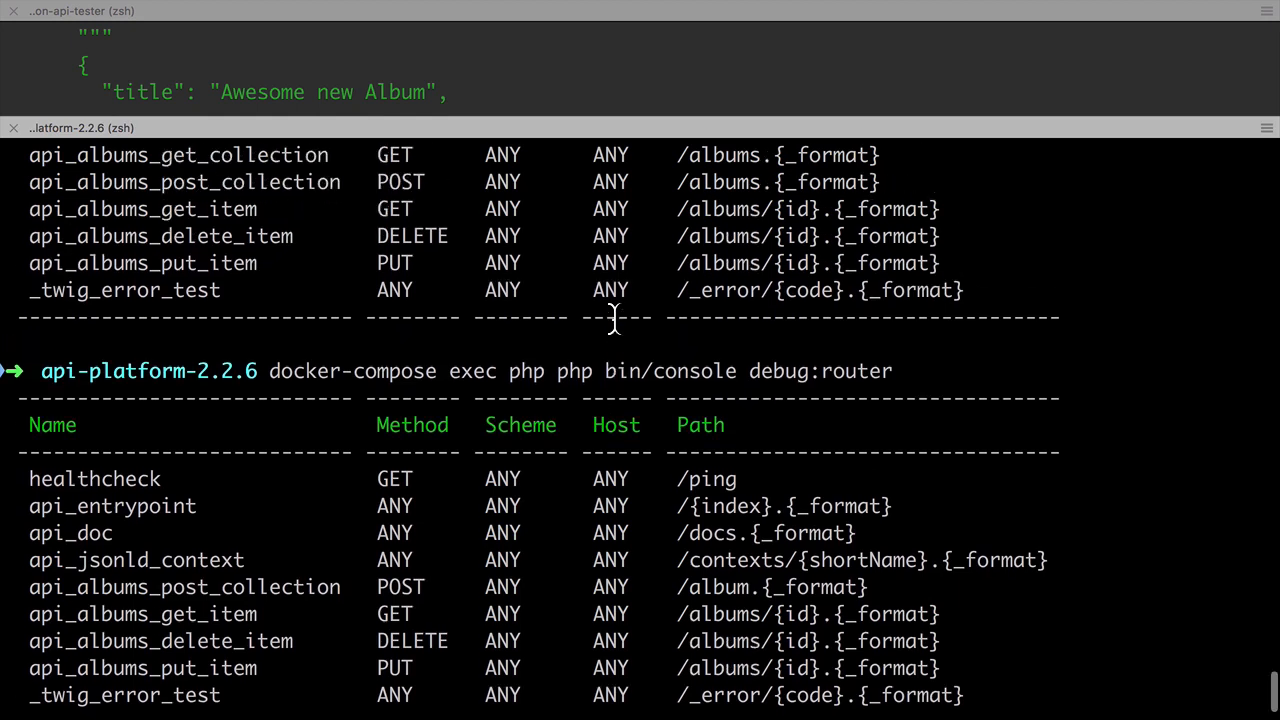
Select the new /album route path in the refreshed router output.
double_click(178, 154)
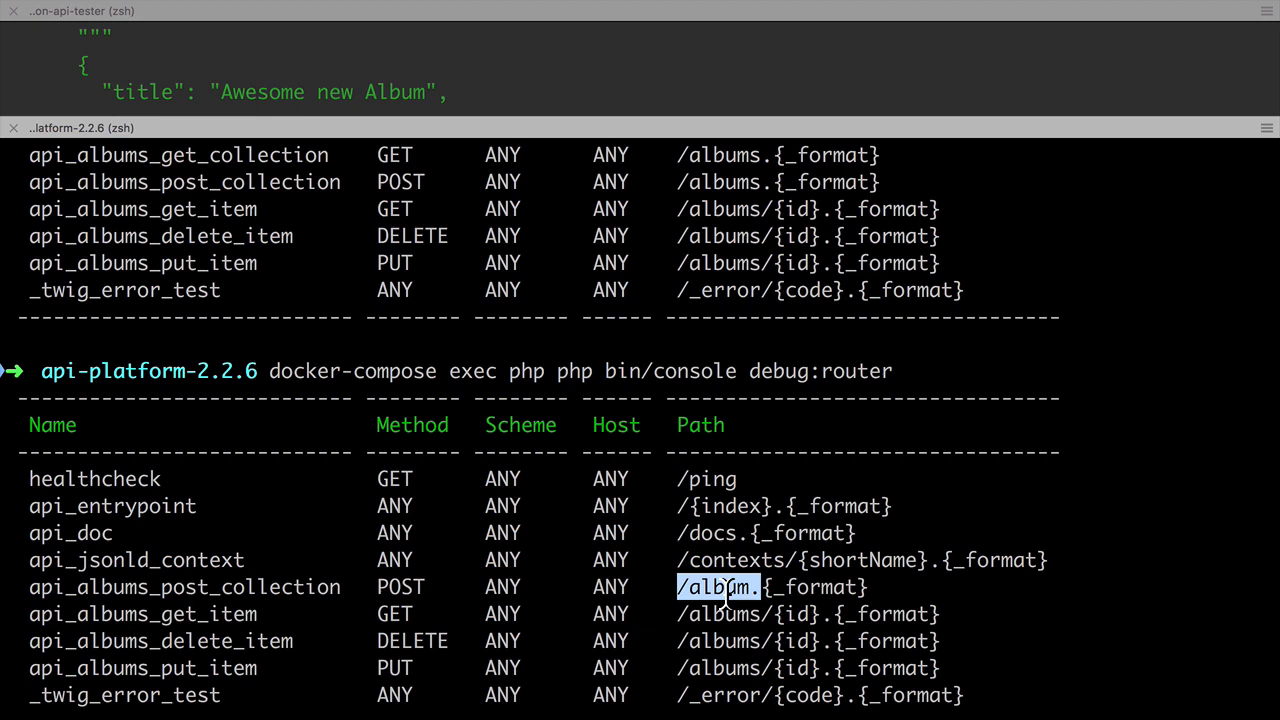
mouse_move(600, 120)
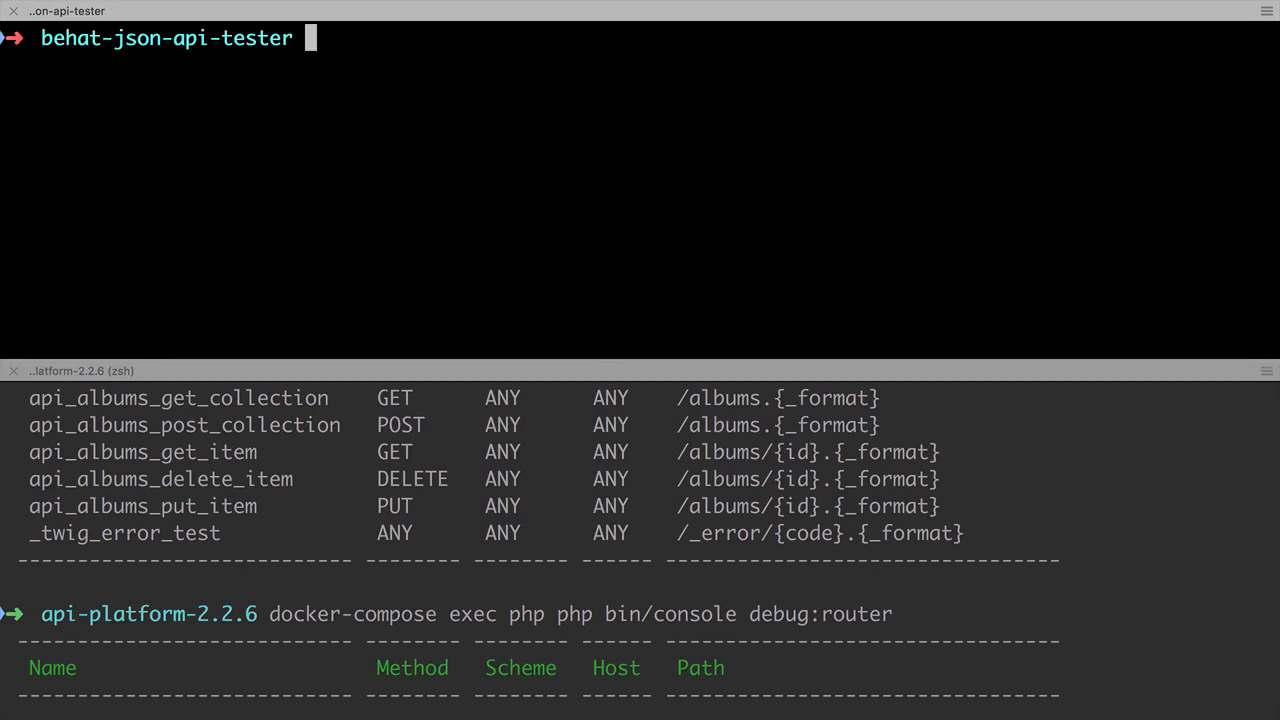
Rerun vendor/bin/behat features/album.feature --tags=t, which now fails with 406.
type("vendor/bin/behat features/album.feature --tags=t")
left_click(640, 551)
type("tail -f")
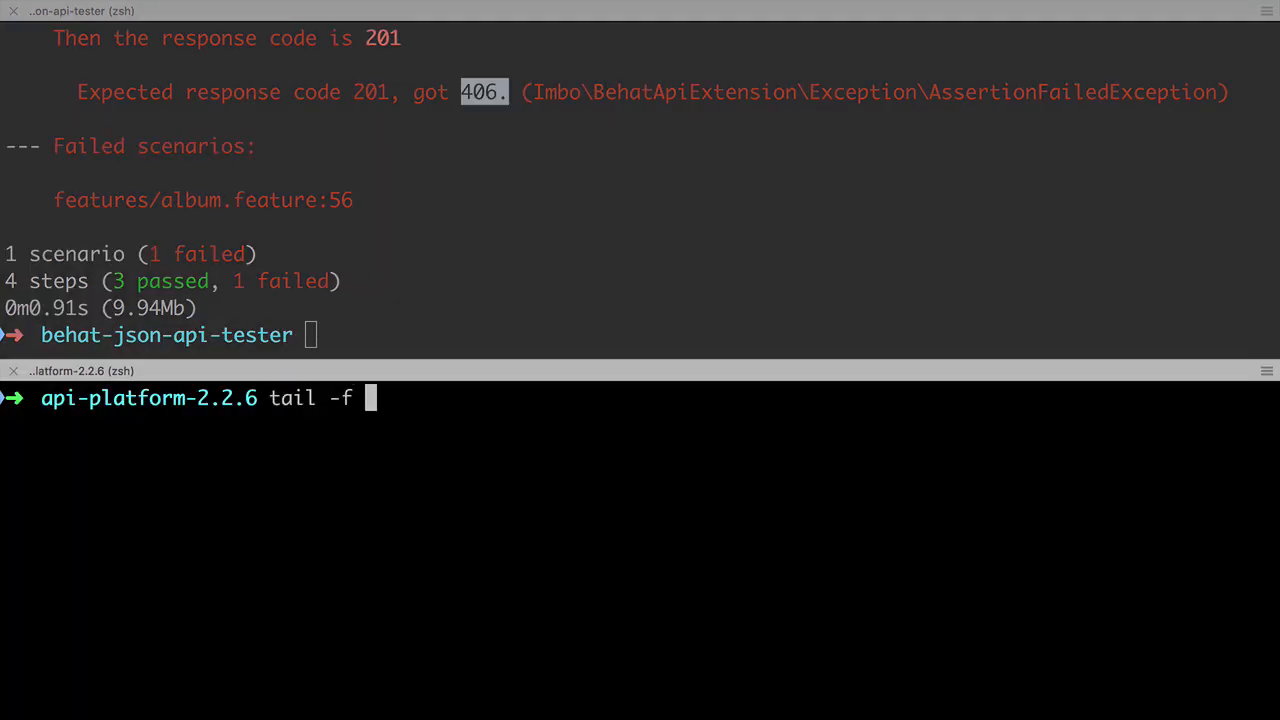
Open a shell in the php container and list the empty var/log directory.
type("api/var/")
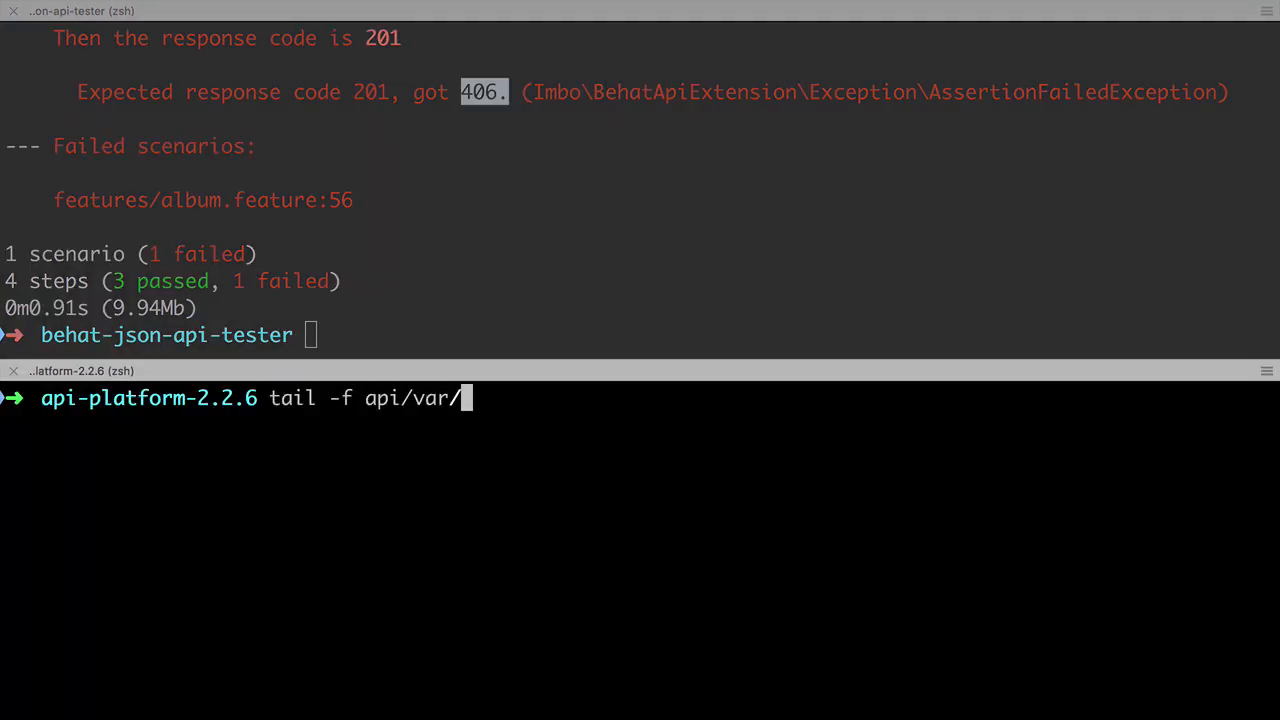
type("lo")
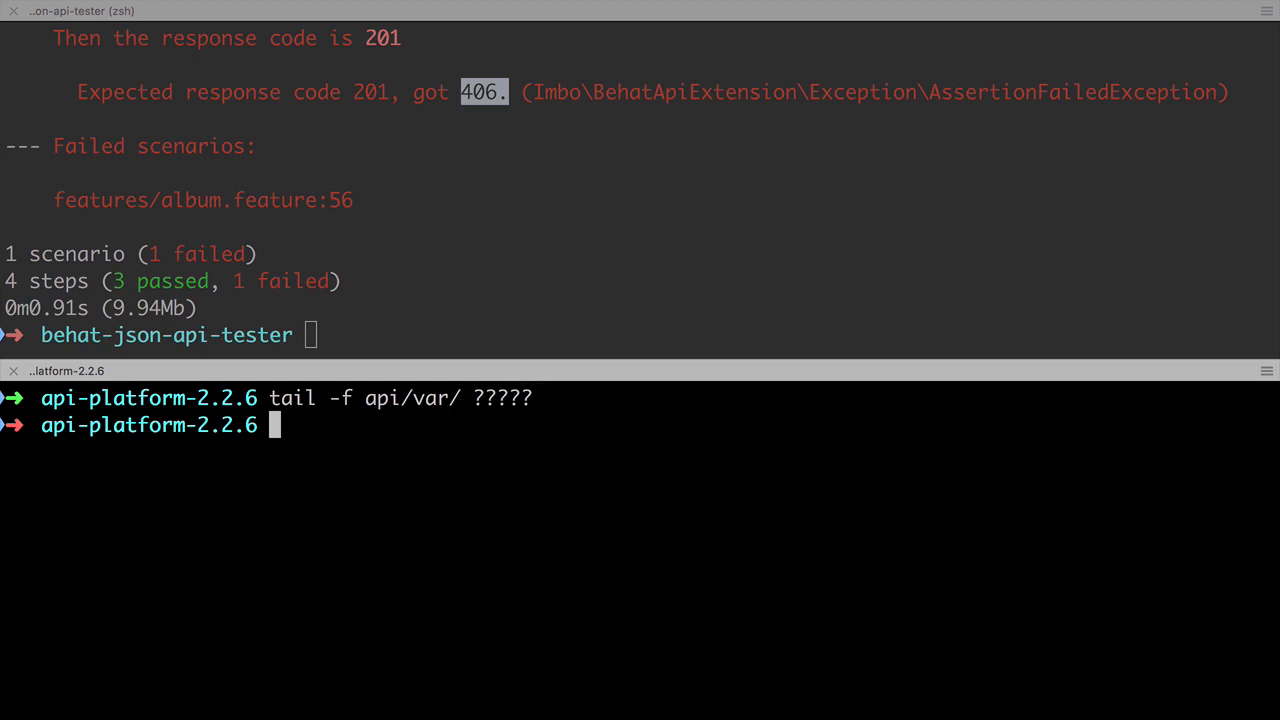
type("docker-compose e")
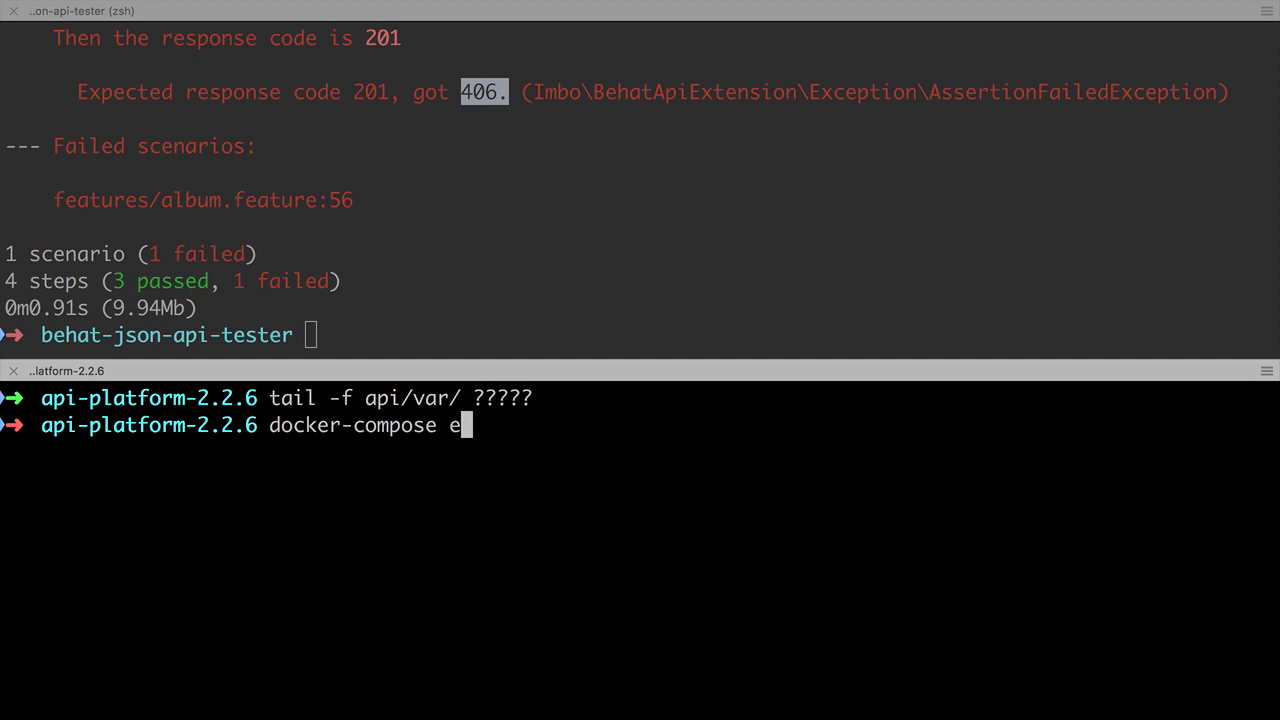
type("xec")
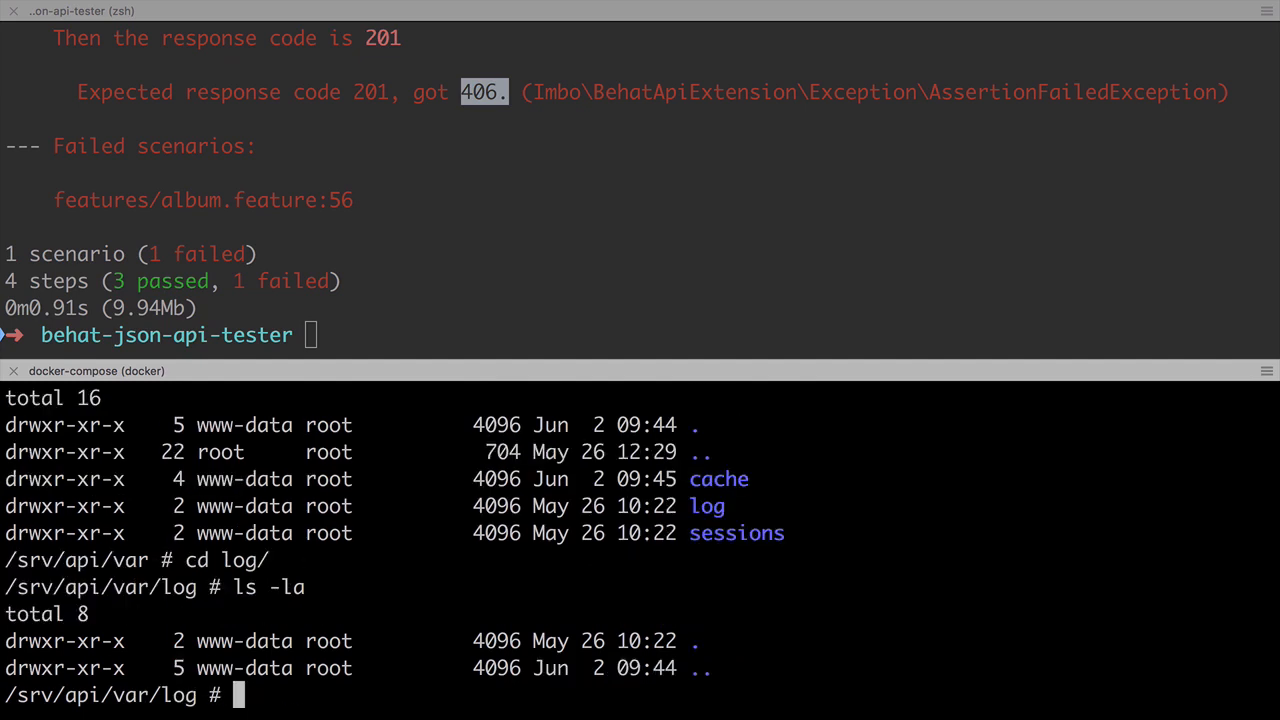
Return to /srv/api, install monolog via composer, and type the tagged Behat rerun.
type("cd ..")
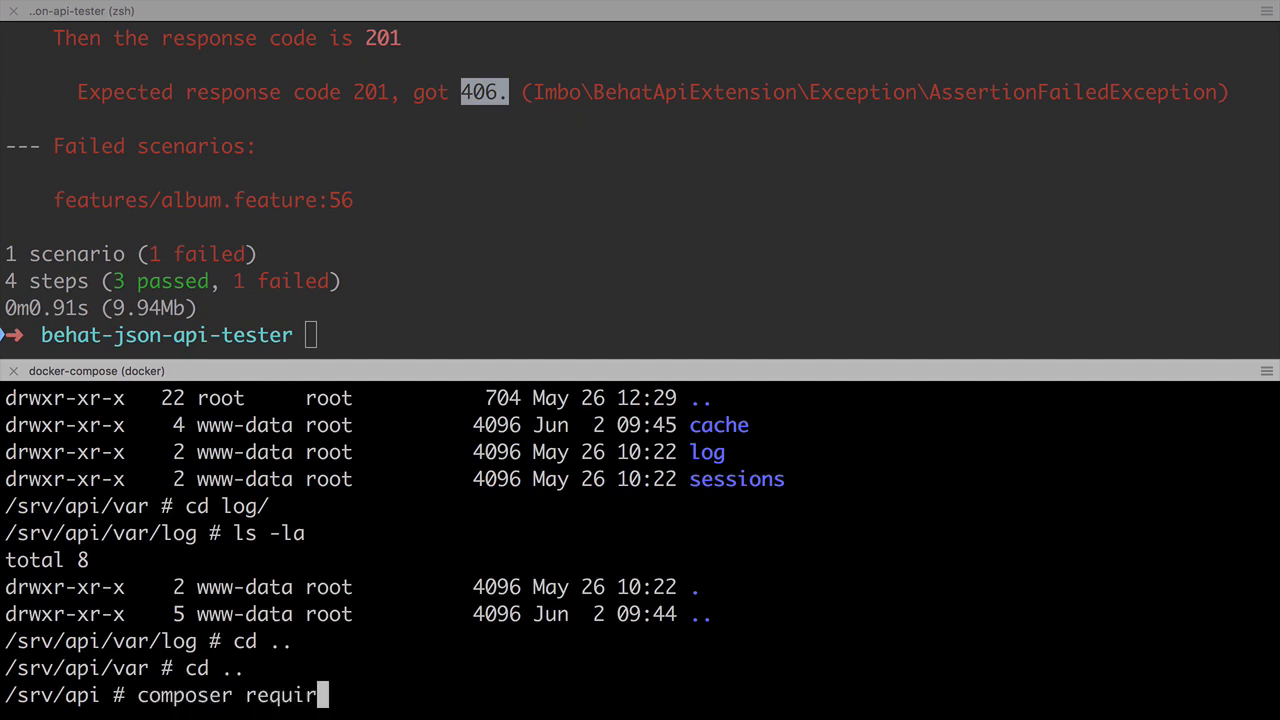
type("mono")
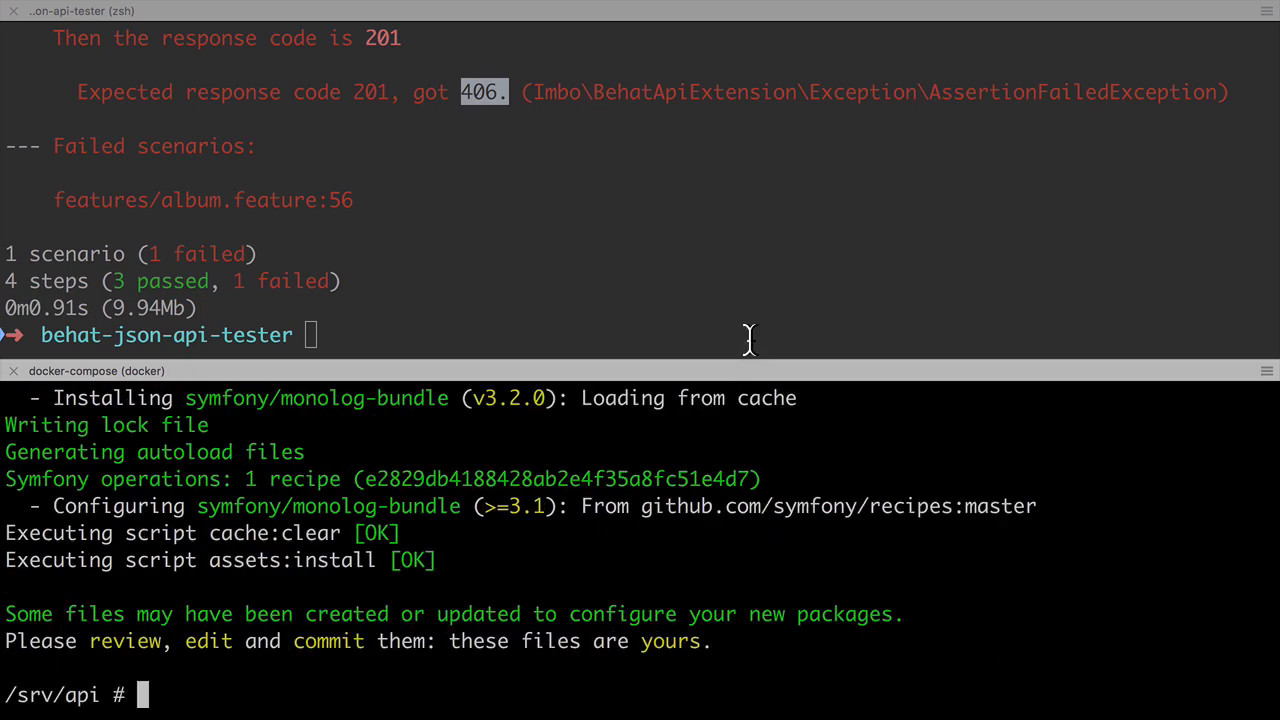
type("vendor/bin/behat features/album.feature --tags=t")
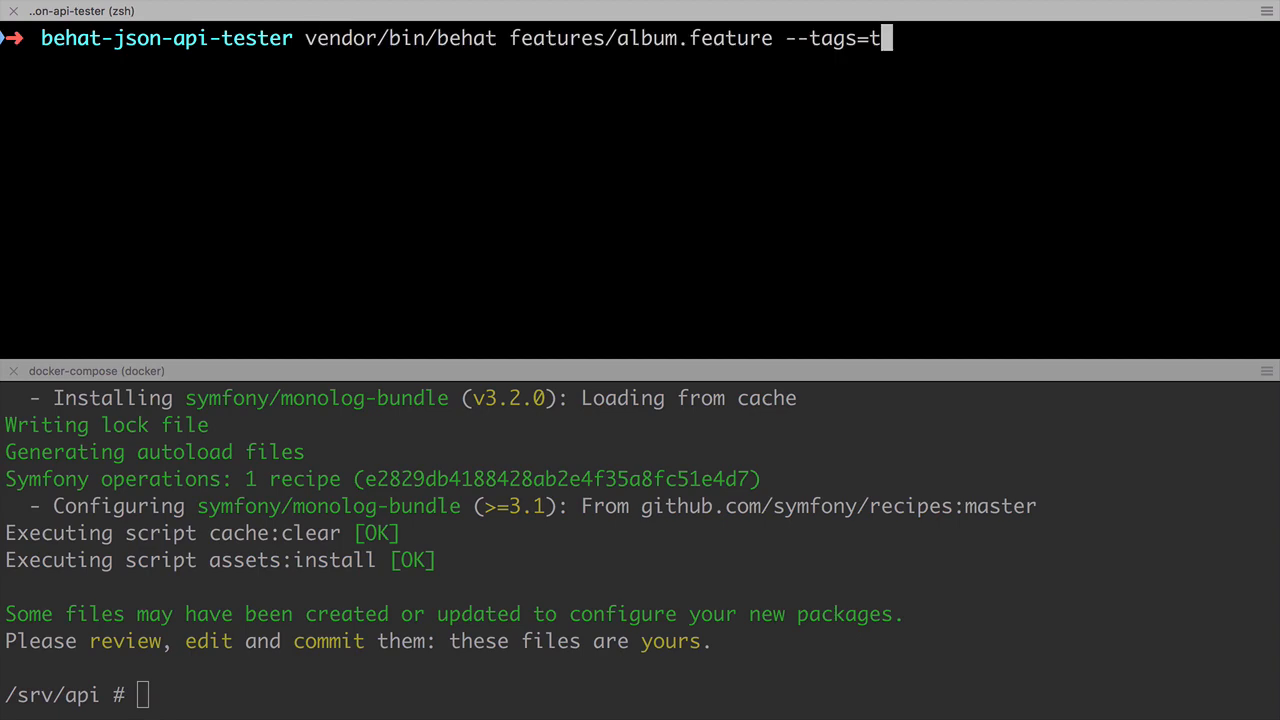
Run the tagged album Behat test again, which still returns 406.
key("Return")
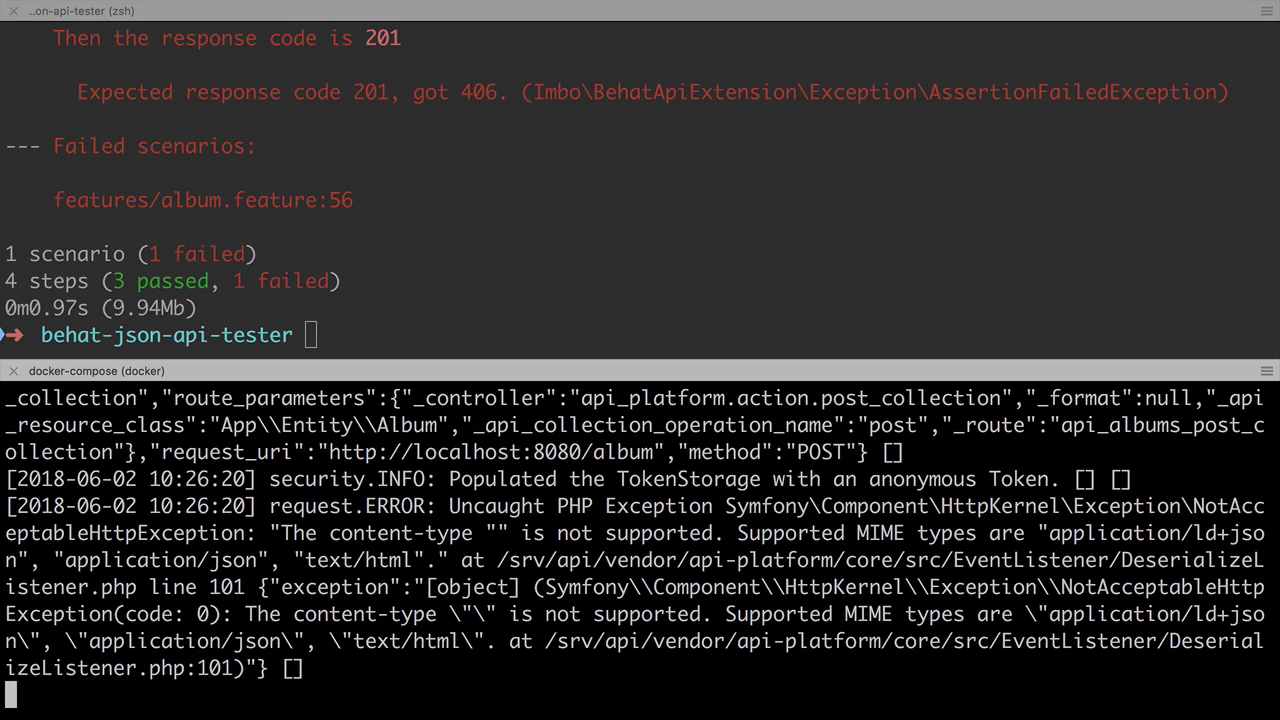
mouse_move(652, 302)
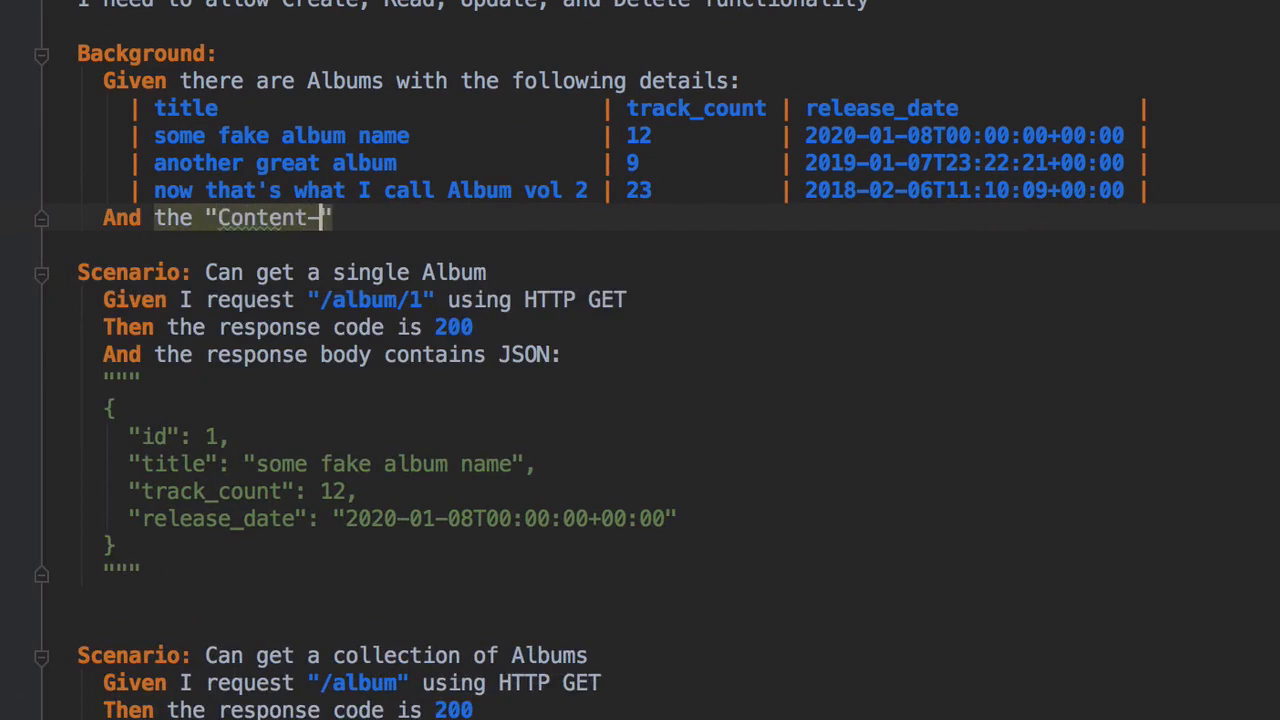
Add the "Content-Type" request header step to album.feature's Background.
type("Type\" re")
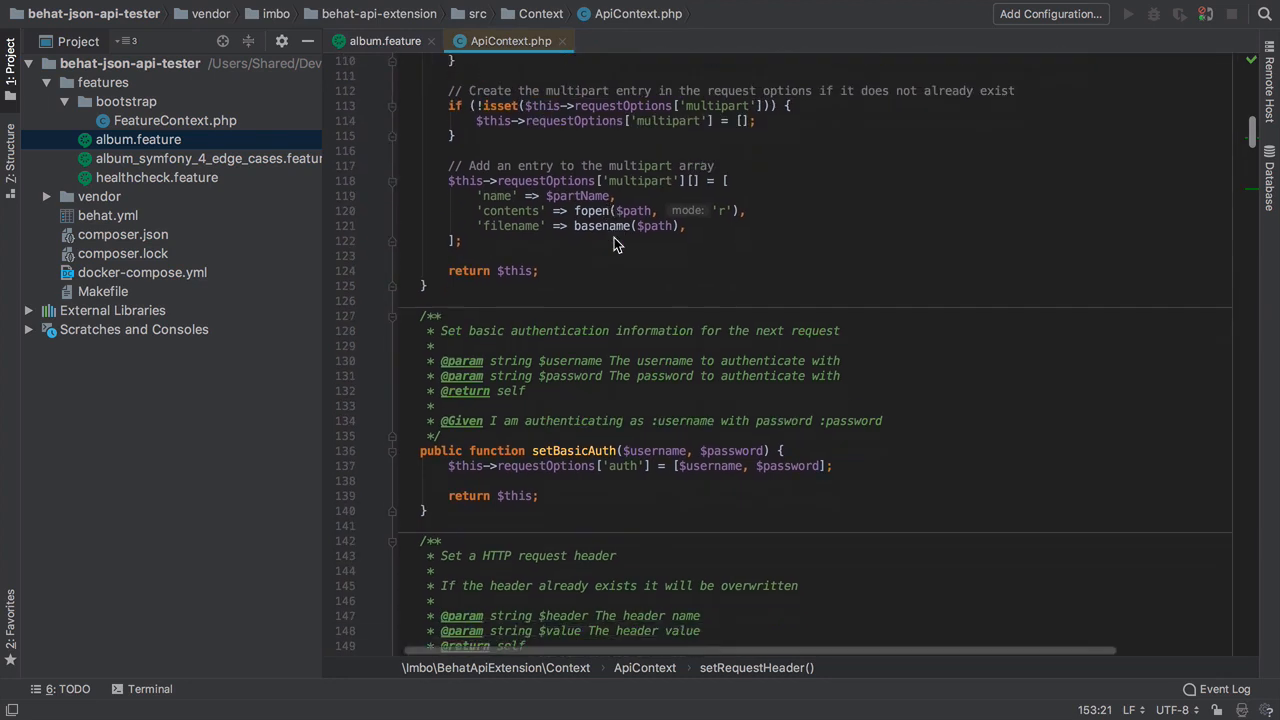
Scroll ApiContext.php down to the setRequestHeader step definition.
scroll("down", 3)
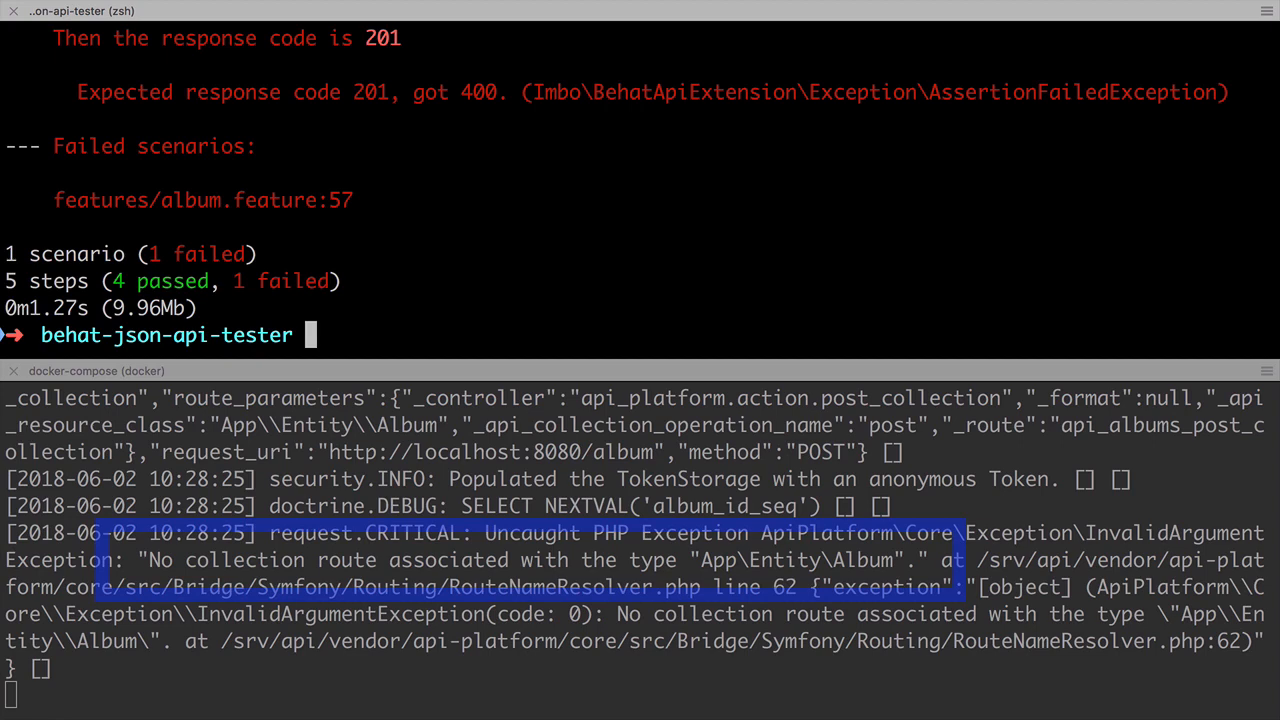
double_click(240, 560)
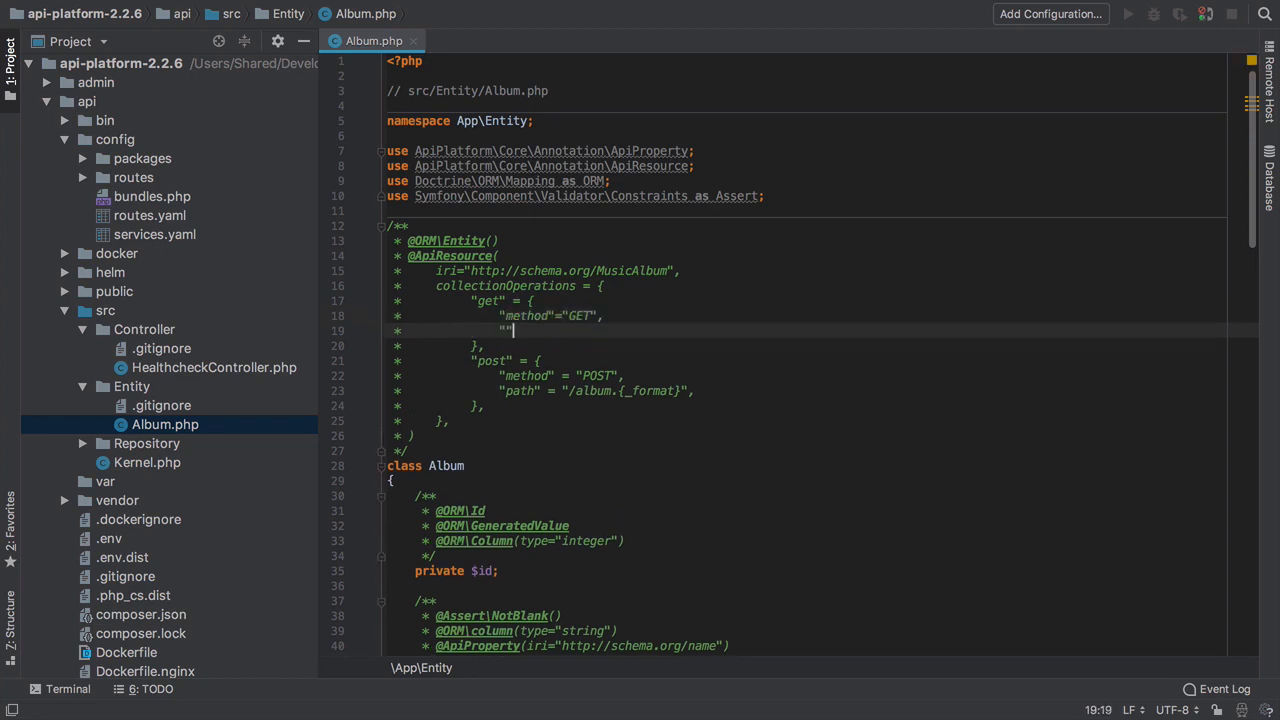
Add a "get" collection operation with path "/album.{_format}" before post in Album.php.
type("\"path\"=\"/album.{_format}\",")
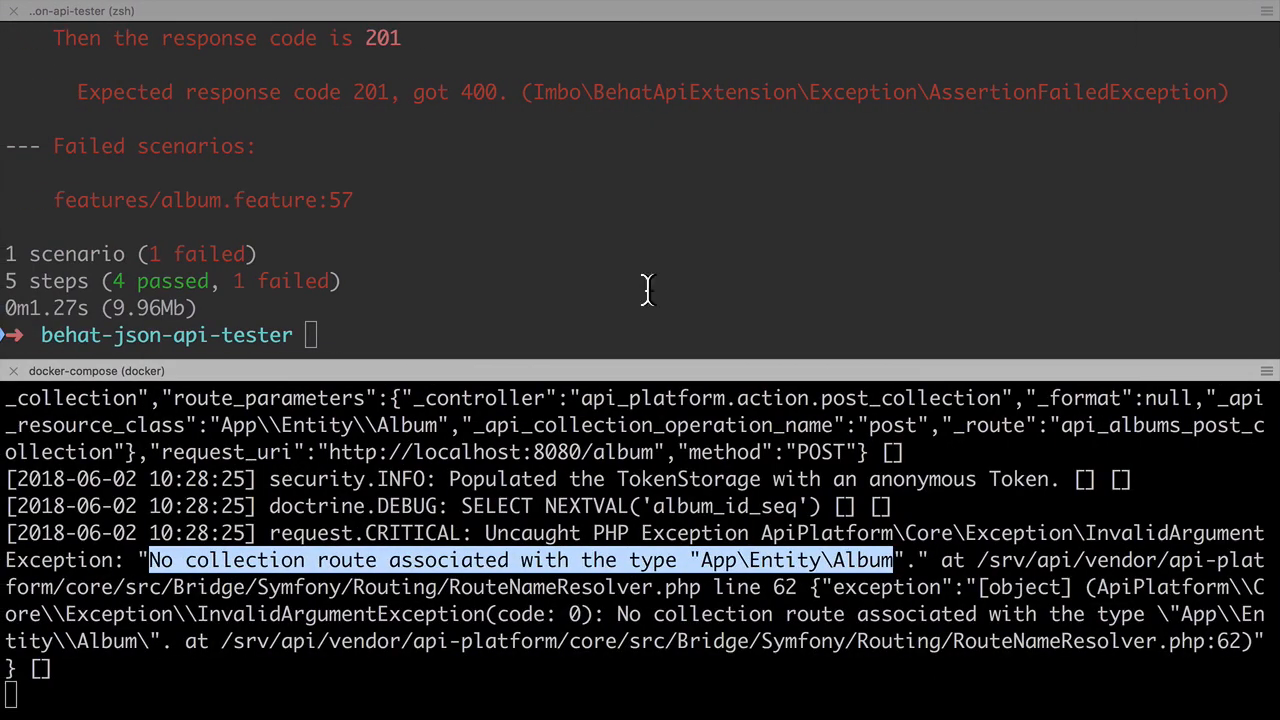
Stop the log tail, list routes with bin/console debug:router, then tail var/log/dev.log.
key("ctrl+c")
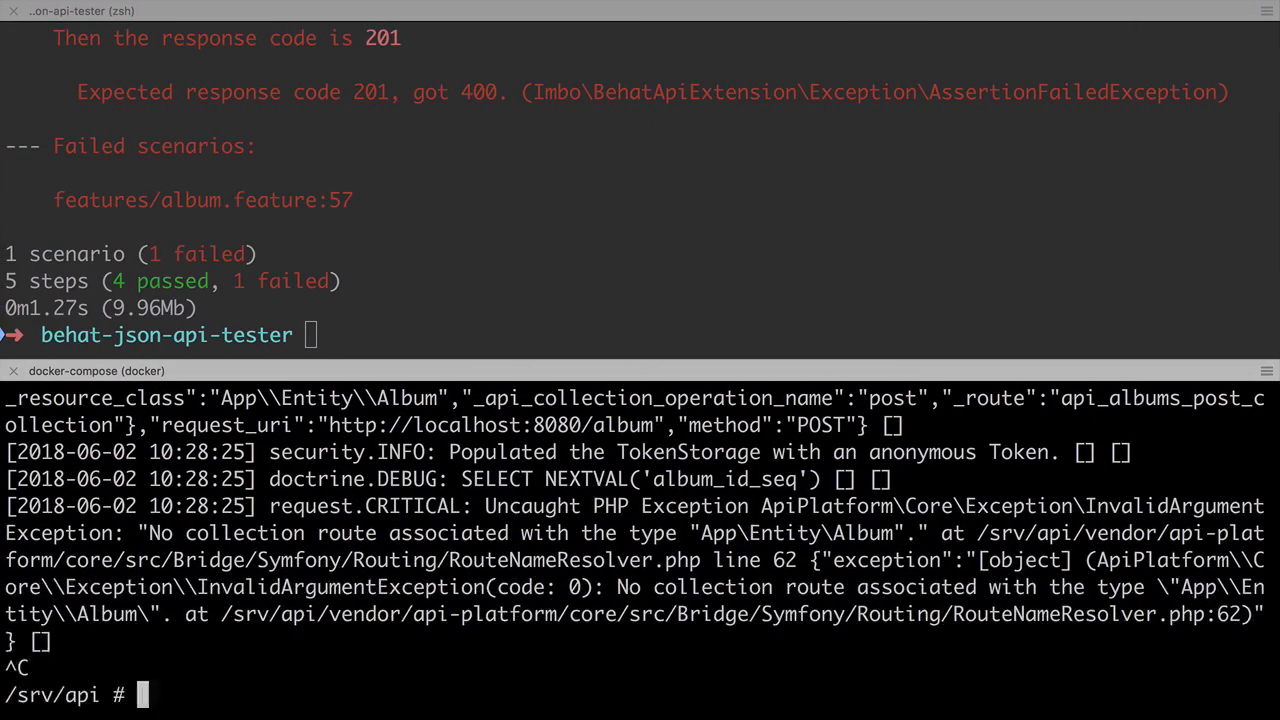
type("bin/conso")
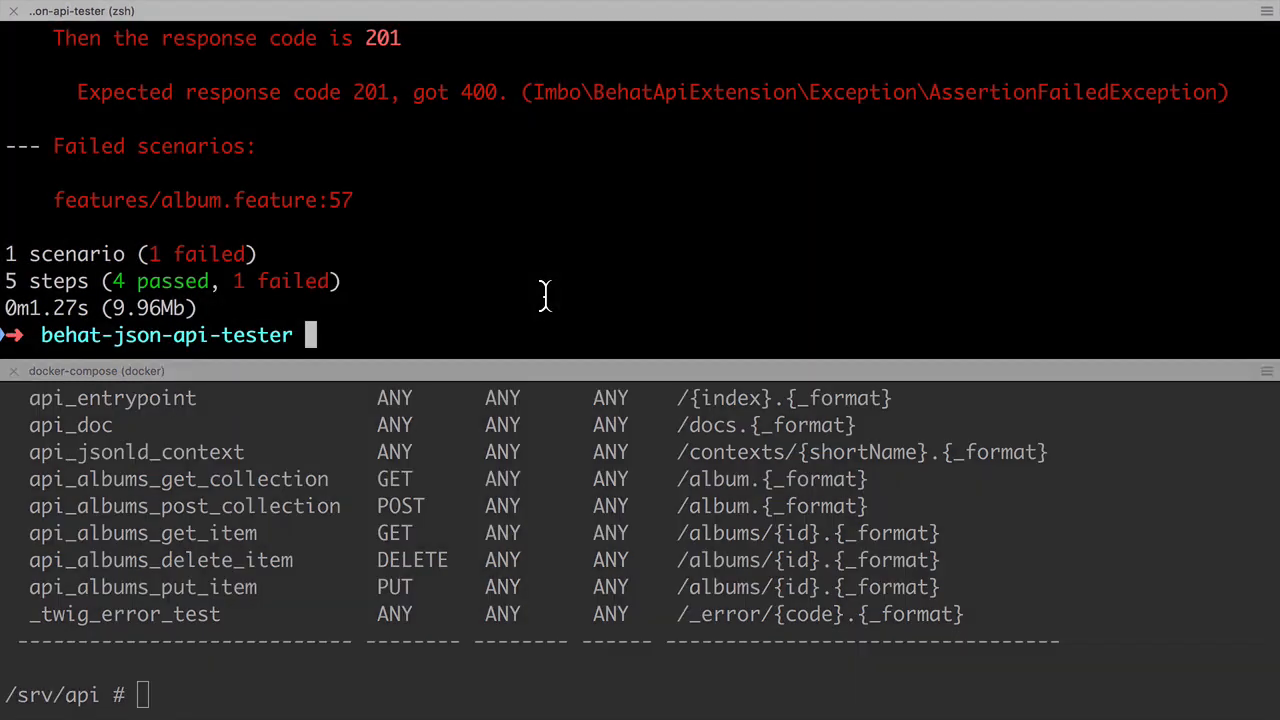
type("tail -f var/log/dev.log")
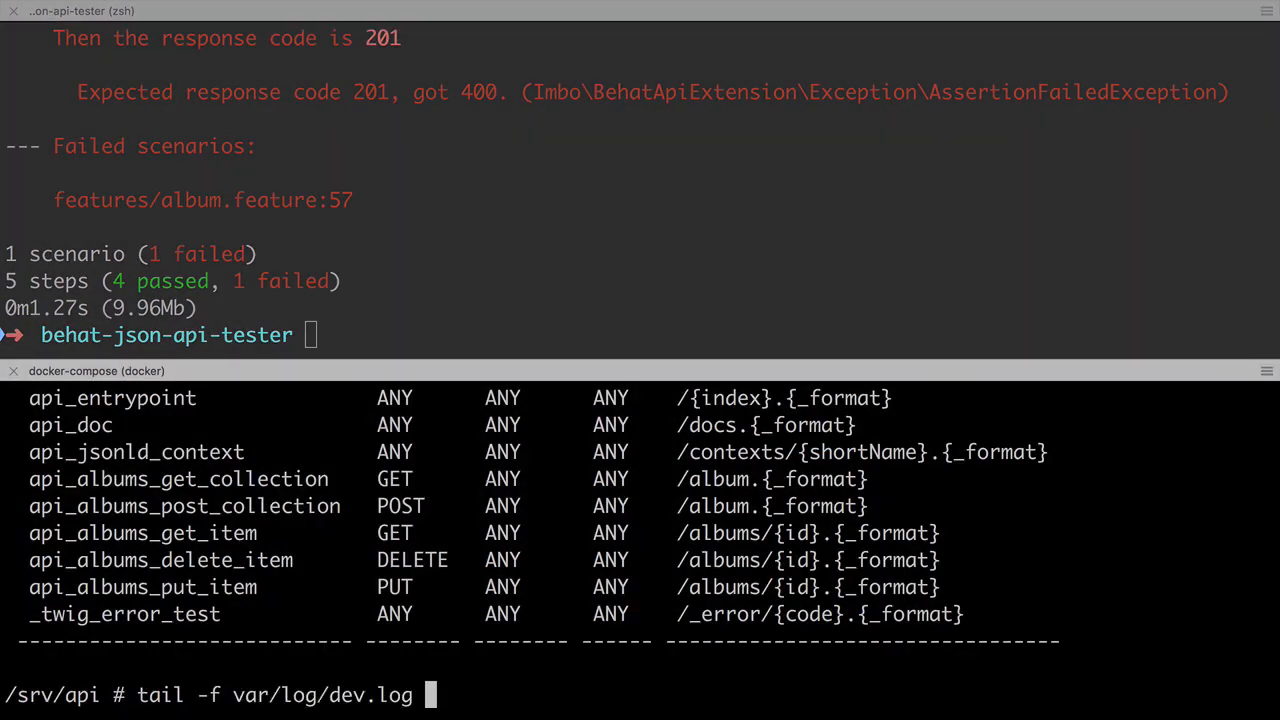